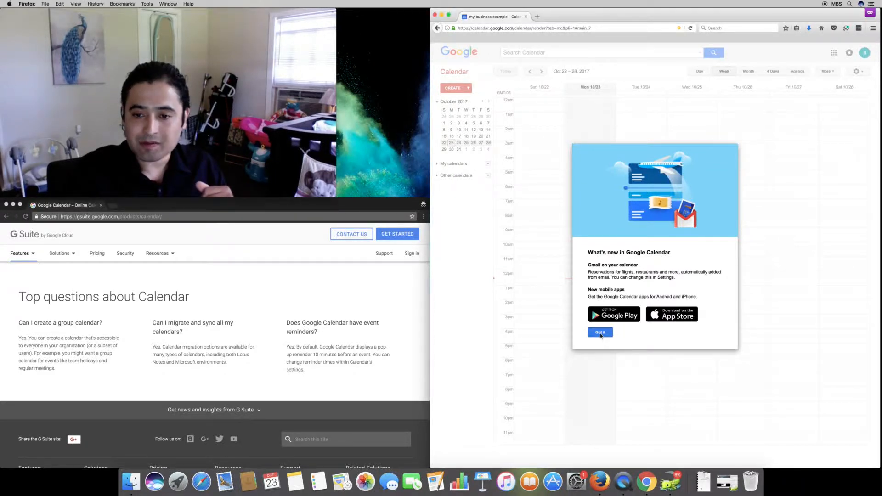
# Dismiss the What's new notice and start a new event for Monday, October 23.
pyautogui.click(599, 332)
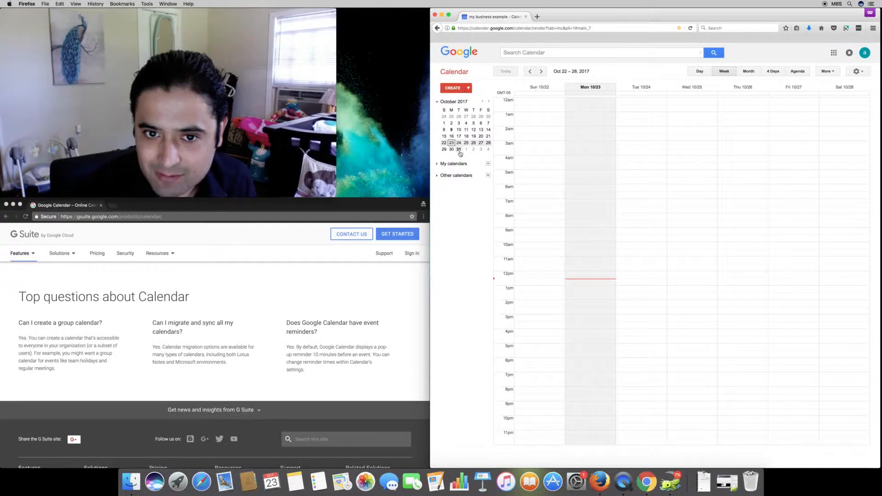
pyautogui.click(541, 70)
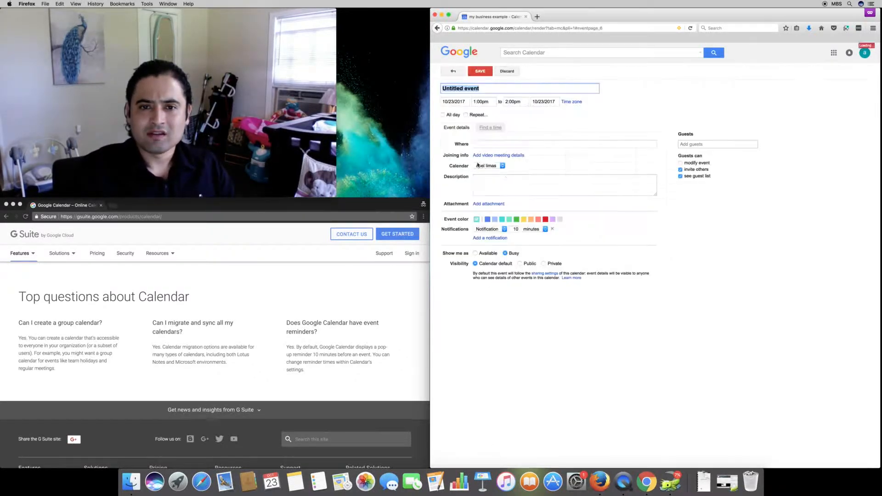
# Title the event 'new event' and confirm the October 23 start and end dates.
pyautogui.write('new e')
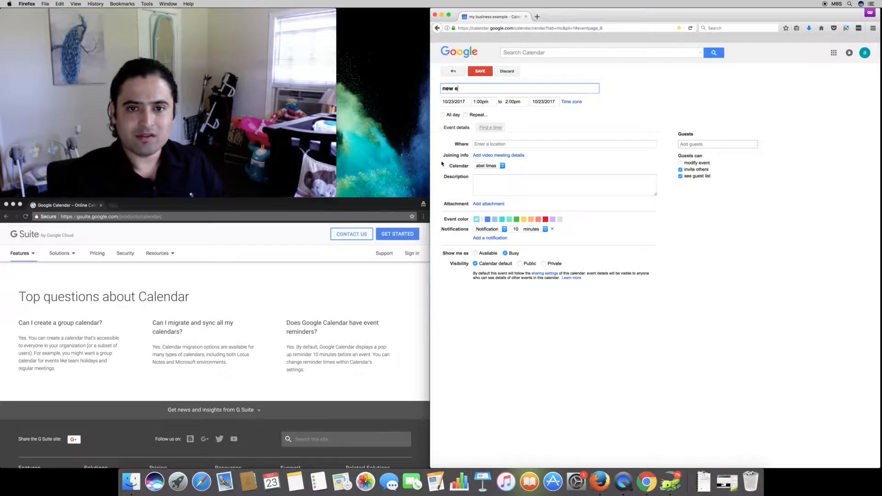
pyautogui.click(454, 101)
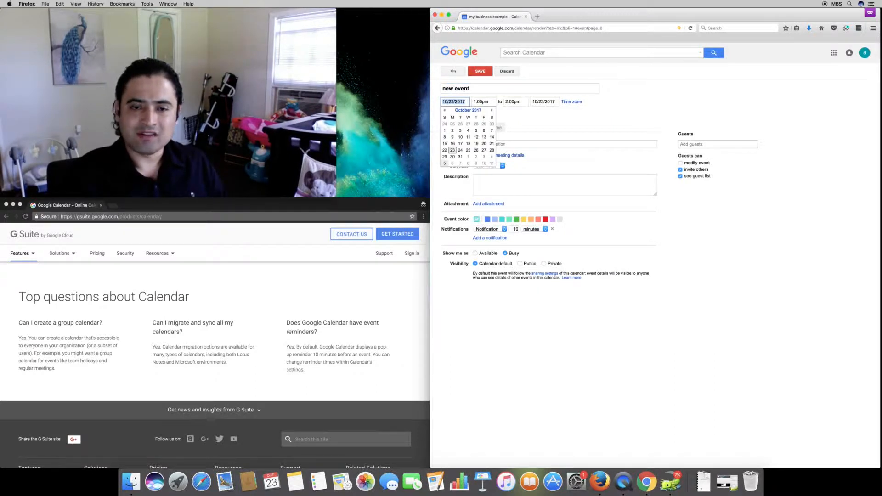
pyautogui.click(481, 101)
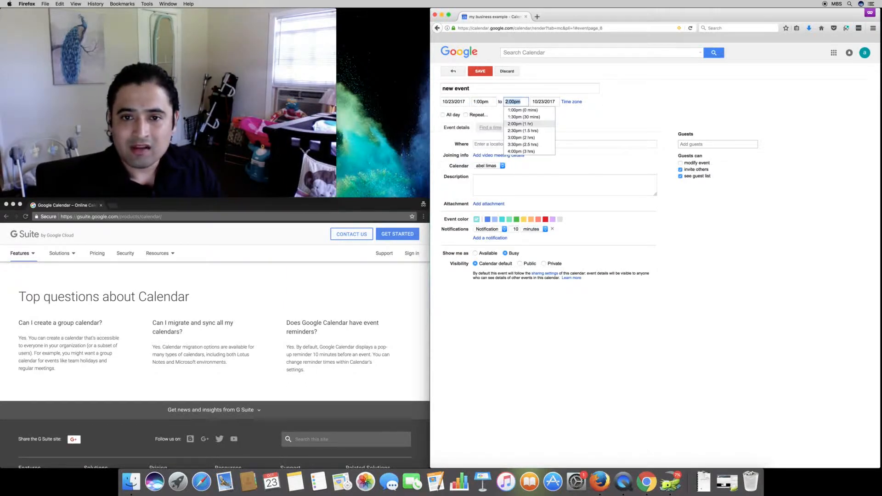
pyautogui.click(543, 102)
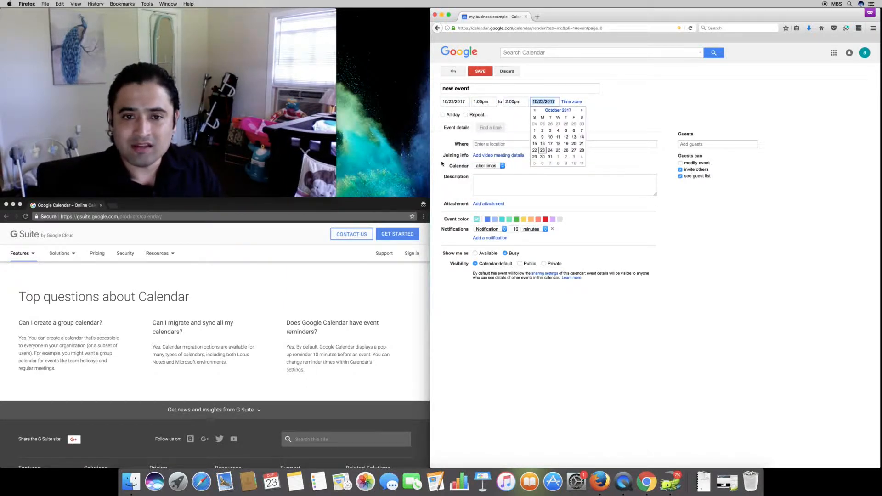
# Set the location to Houston Zoo and add a description about the fishes.
pyautogui.click(543, 101)
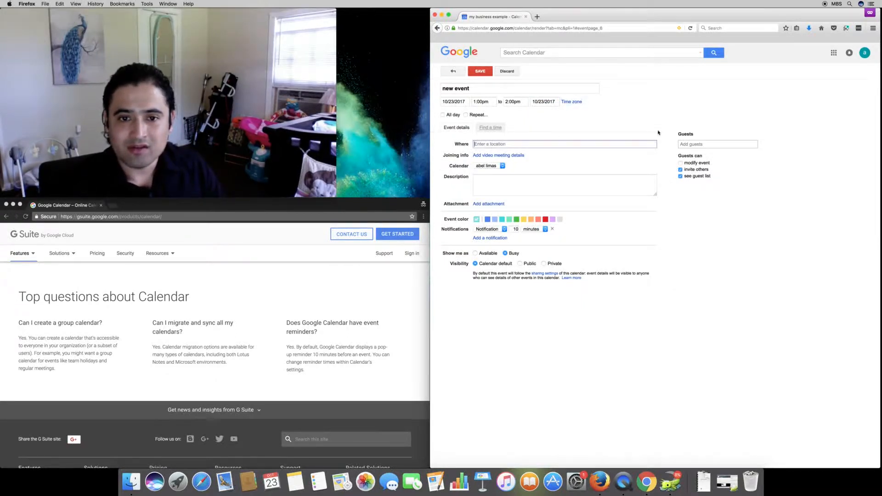
pyautogui.write('houston')
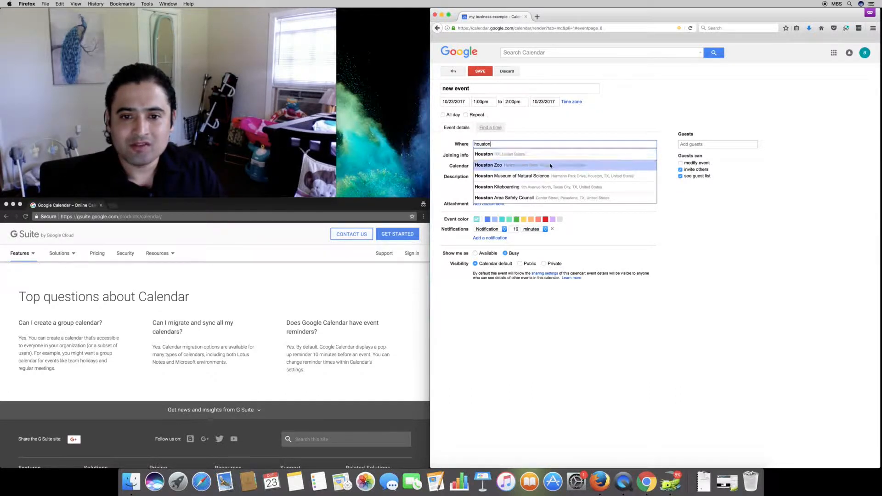
pyautogui.click(487, 165)
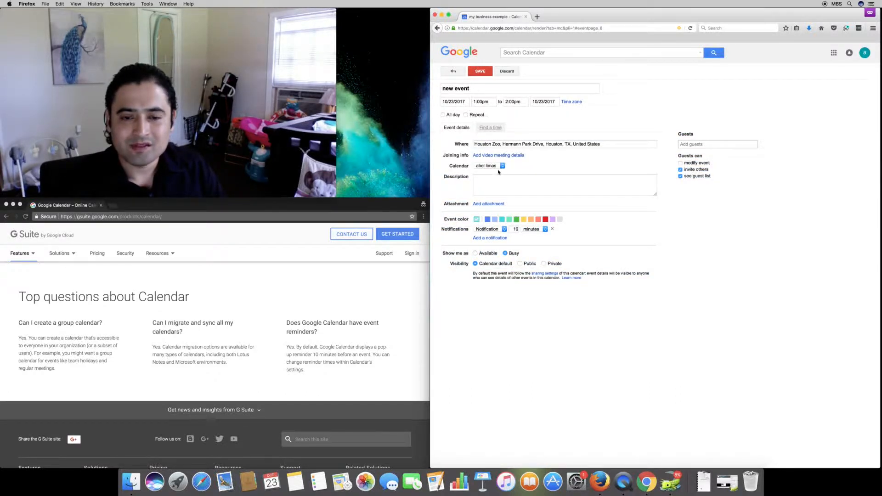
pyautogui.write('going to the zoo.')
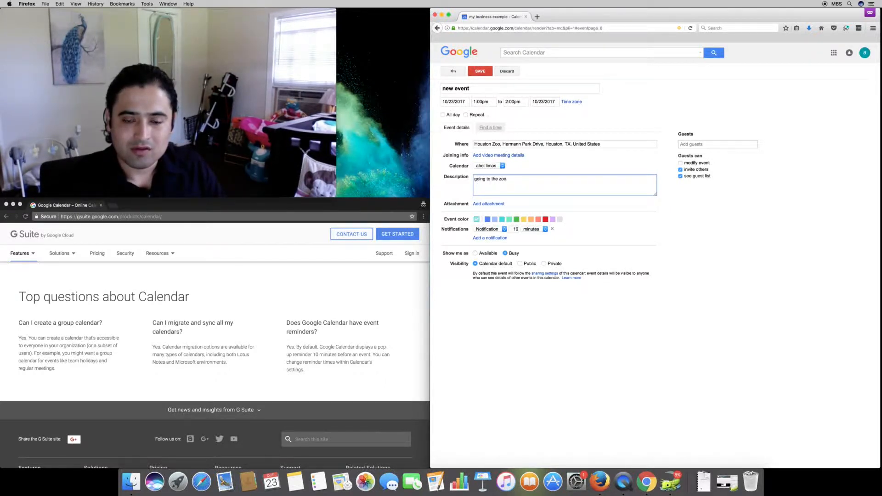
pyautogui.write('abl')
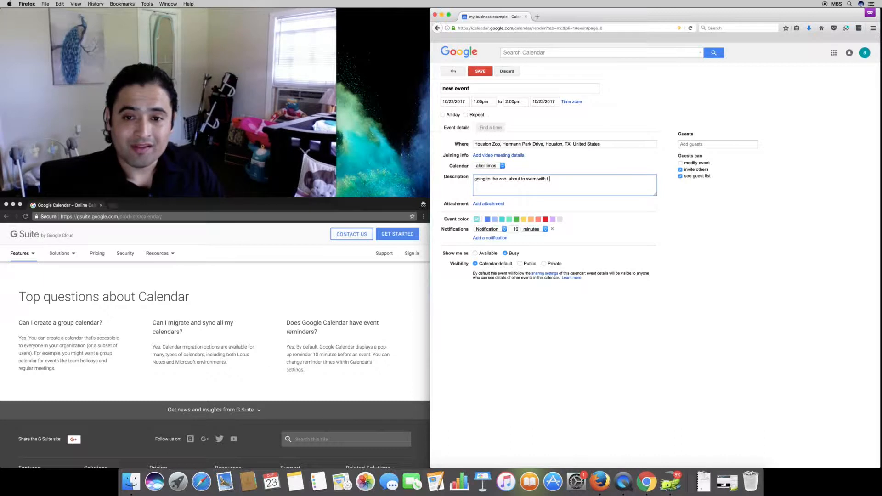
pyautogui.write('he fisher')
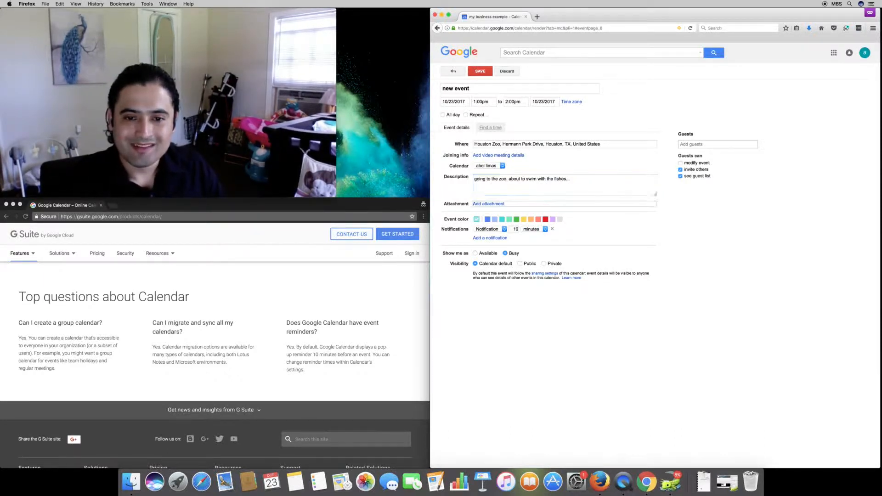
pyautogui.click(488, 204)
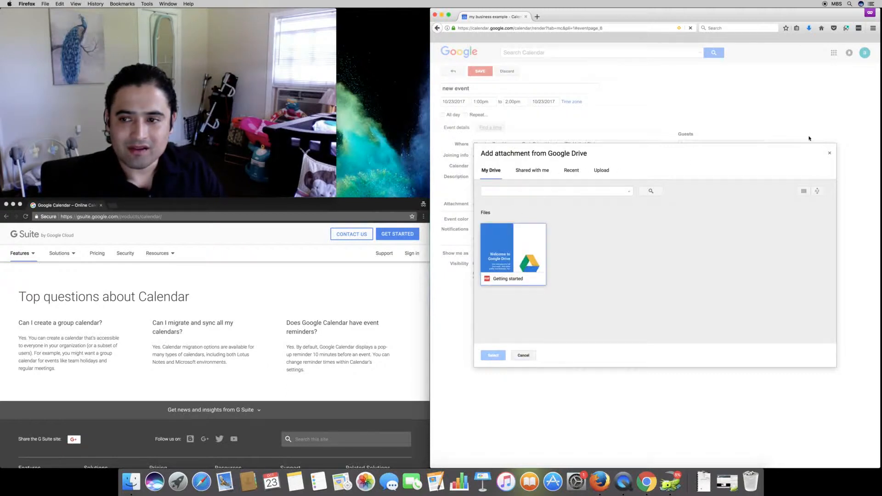
pyautogui.click(601, 170)
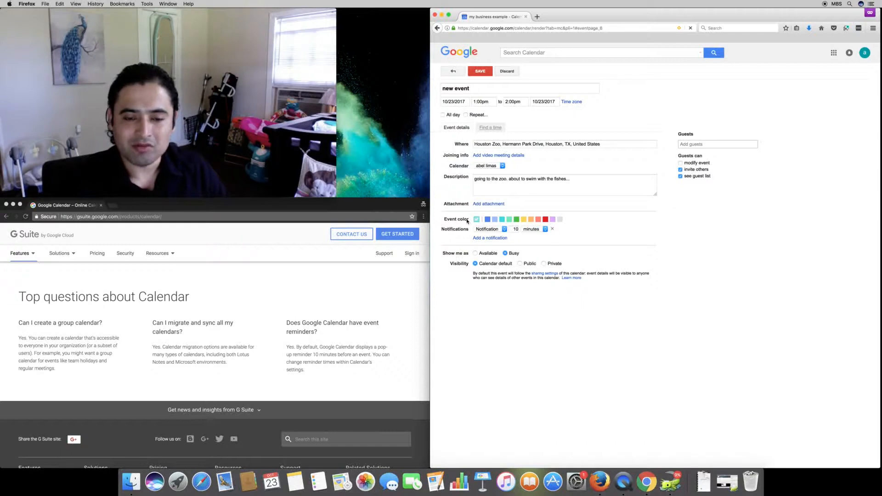
# Switch the reminder to an email notification and show the time as Available.
pyautogui.click(488, 229)
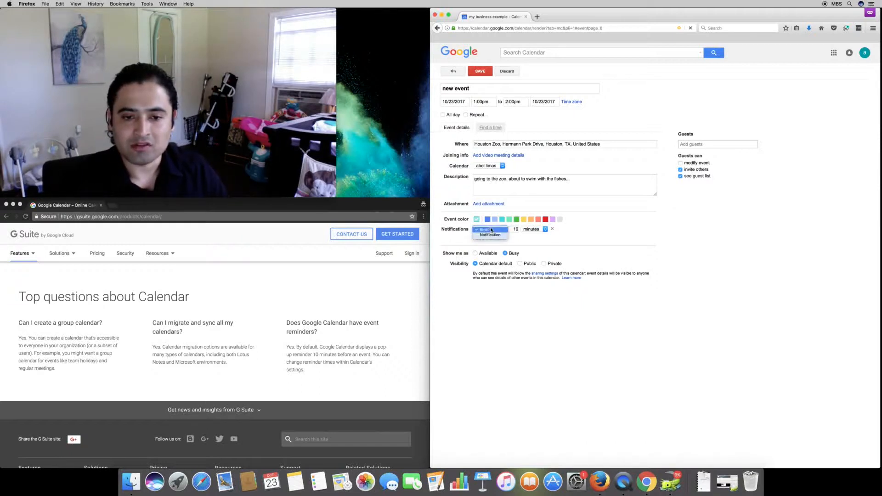
pyautogui.click(489, 229)
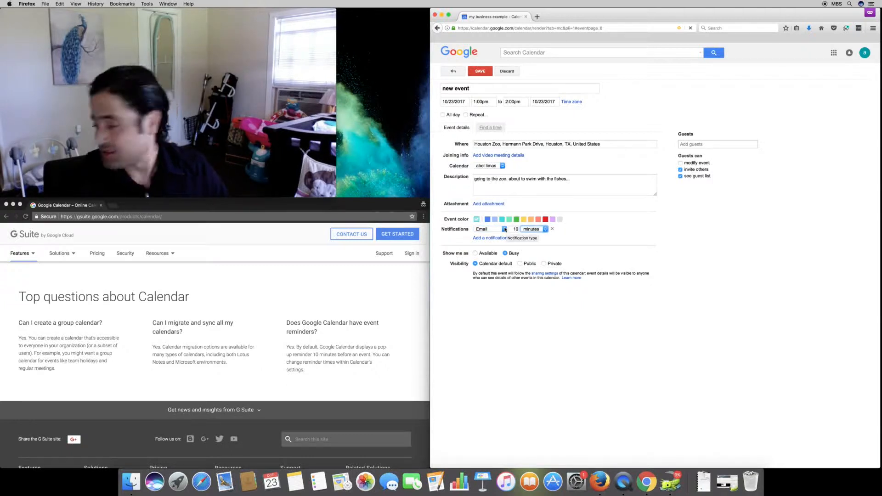
pyautogui.moveTo(506, 237)
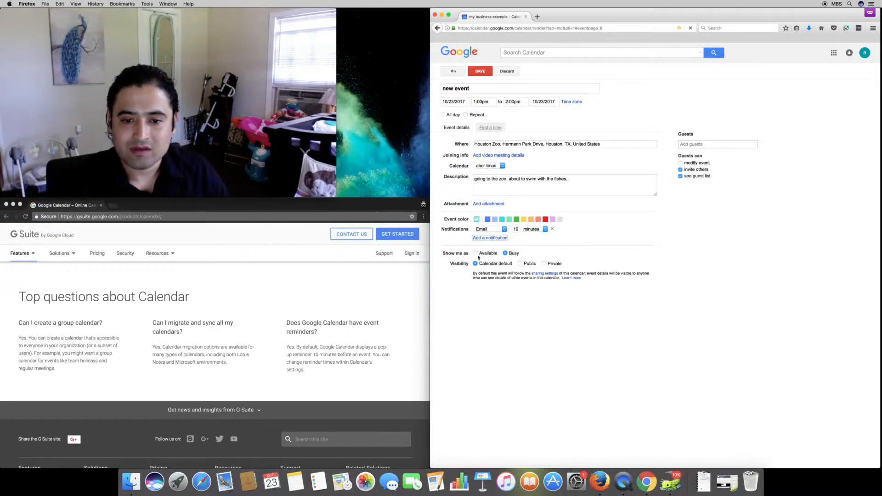
pyautogui.click(476, 253)
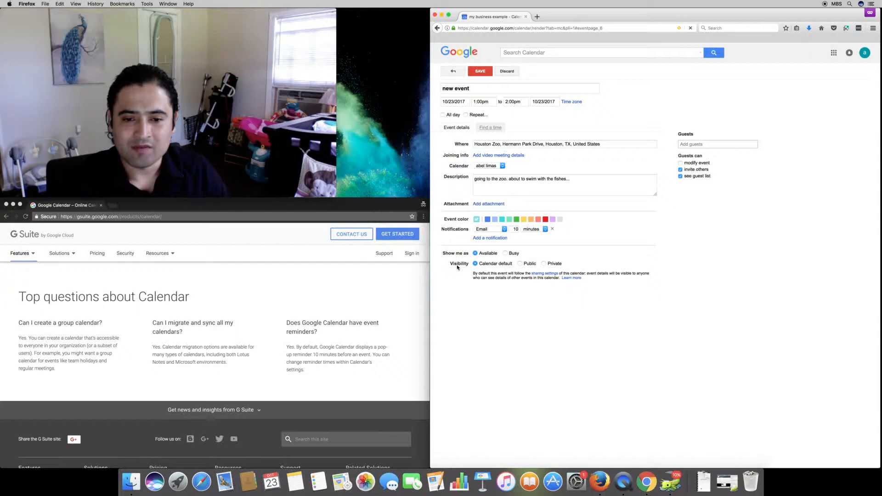
pyautogui.moveTo(520, 264)
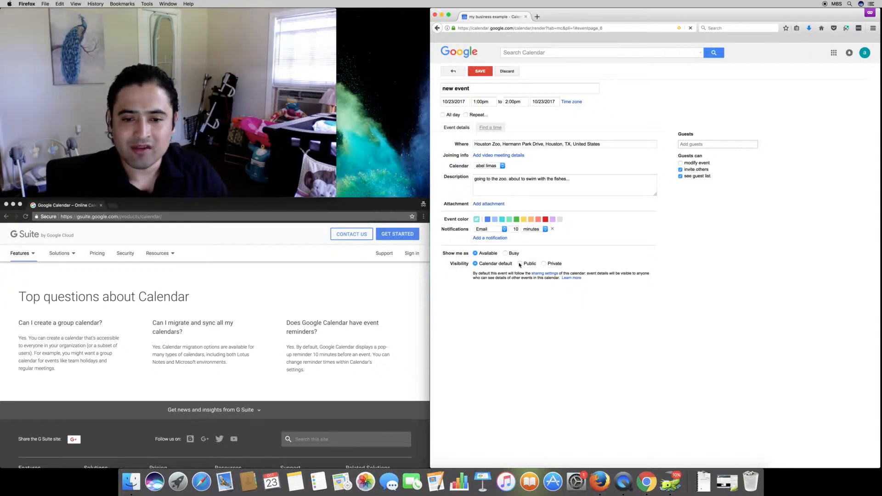
# Try Private and Public visibility, restore Calendar default, and add video meeting details.
pyautogui.click(543, 264)
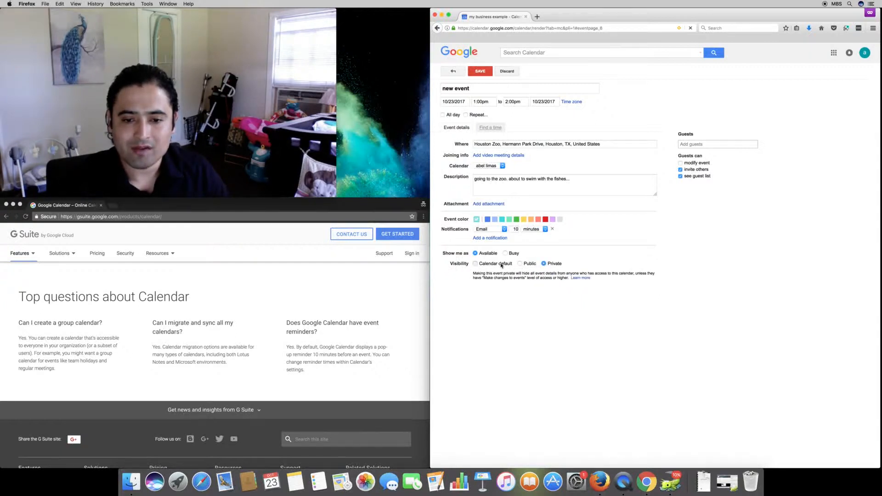
pyautogui.click(475, 263)
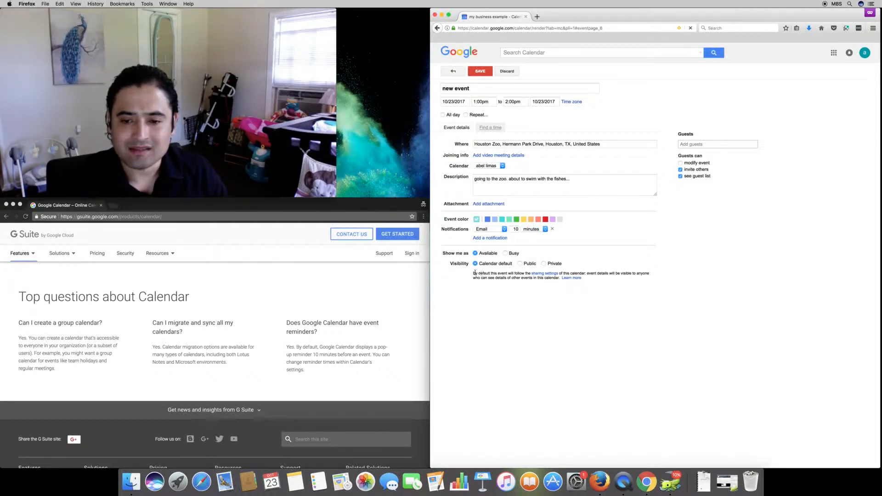
pyautogui.click(519, 263)
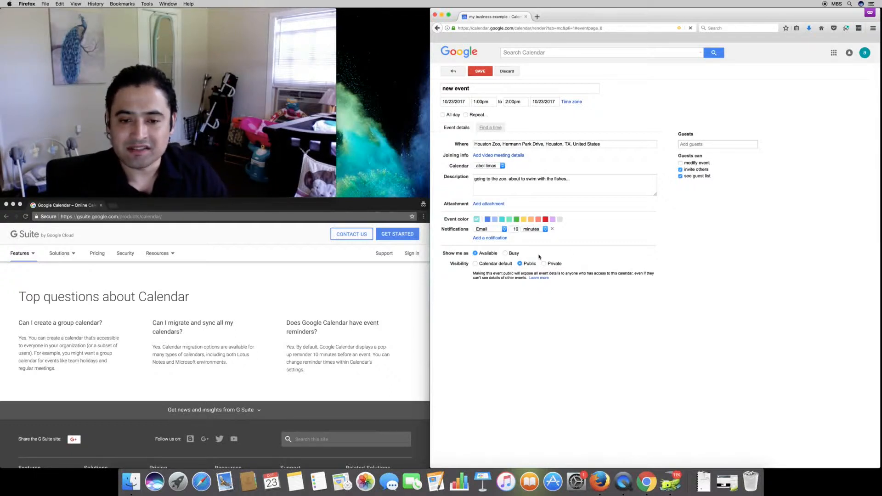
pyautogui.click(476, 263)
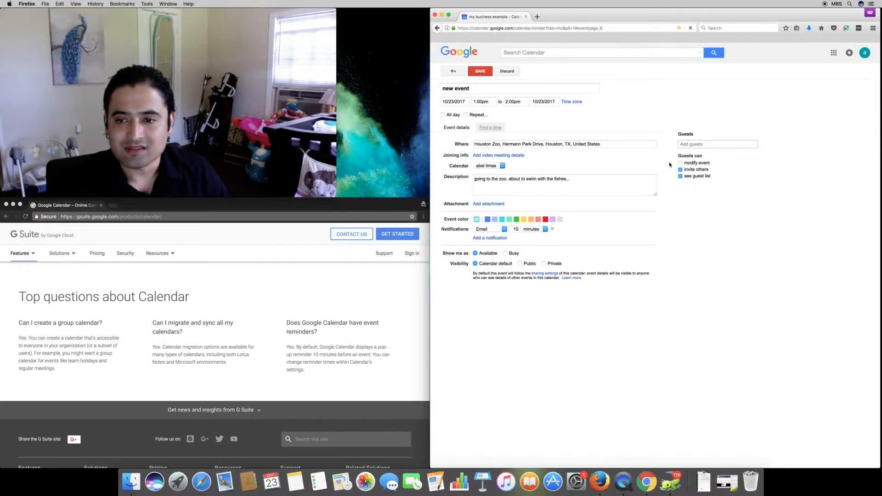
pyautogui.click(679, 170)
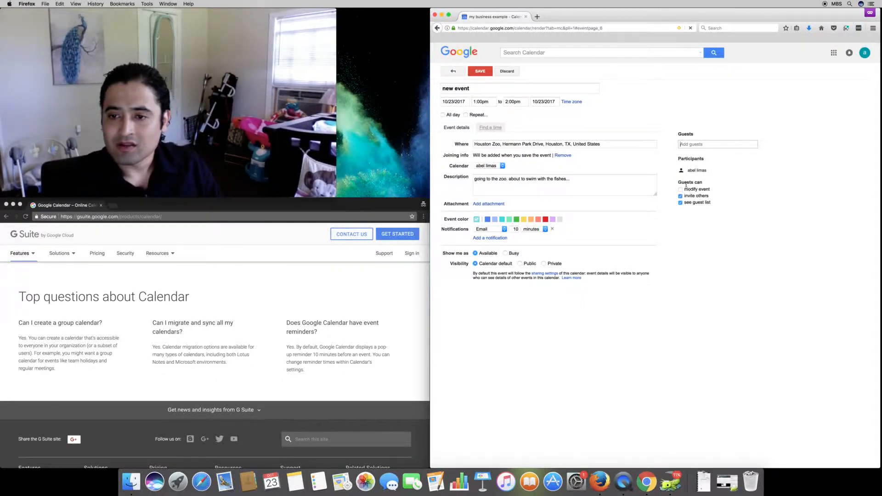
# Open Find a time to view the 1–2pm slot on Monday, October 23.
pyautogui.click(681, 189)
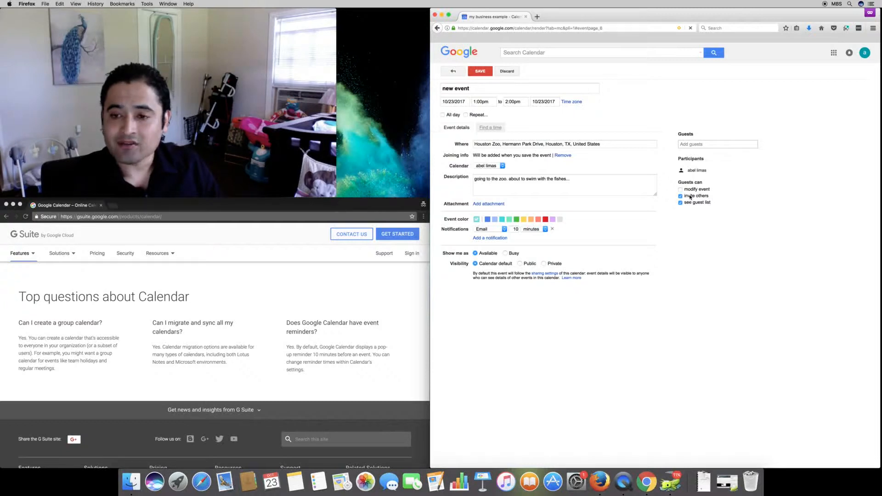
pyautogui.click(681, 188)
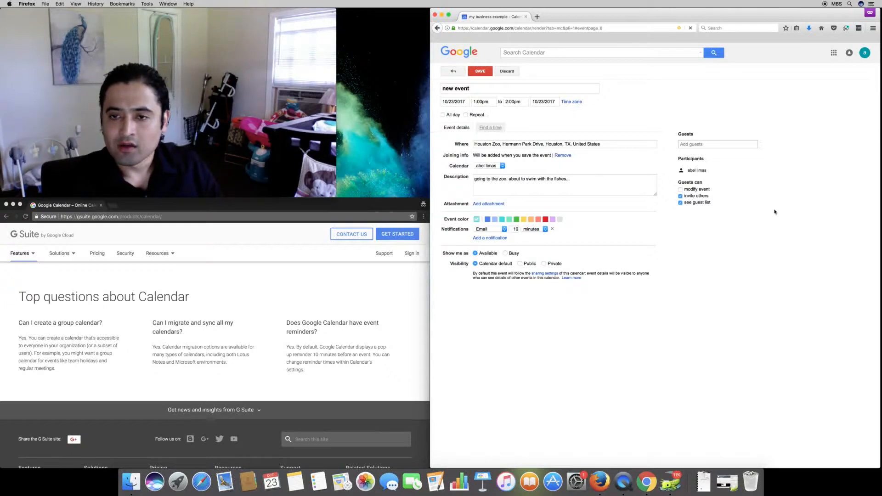
pyautogui.moveTo(652, 213)
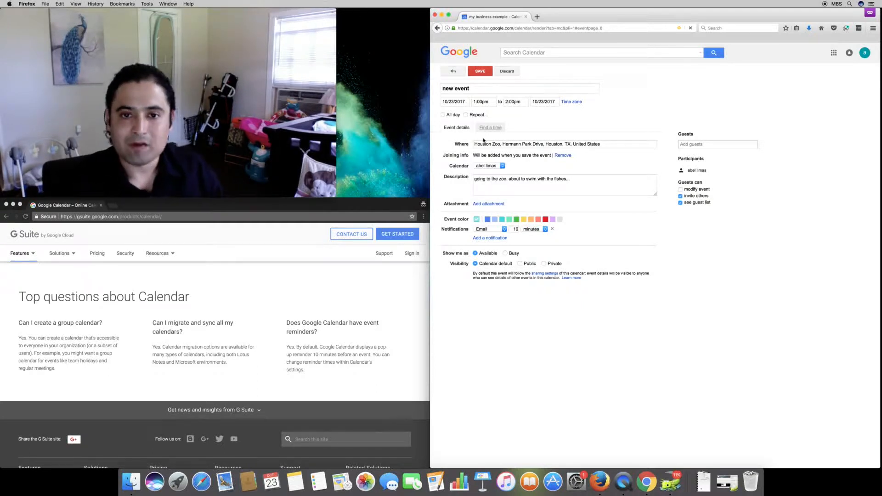
pyautogui.click(489, 127)
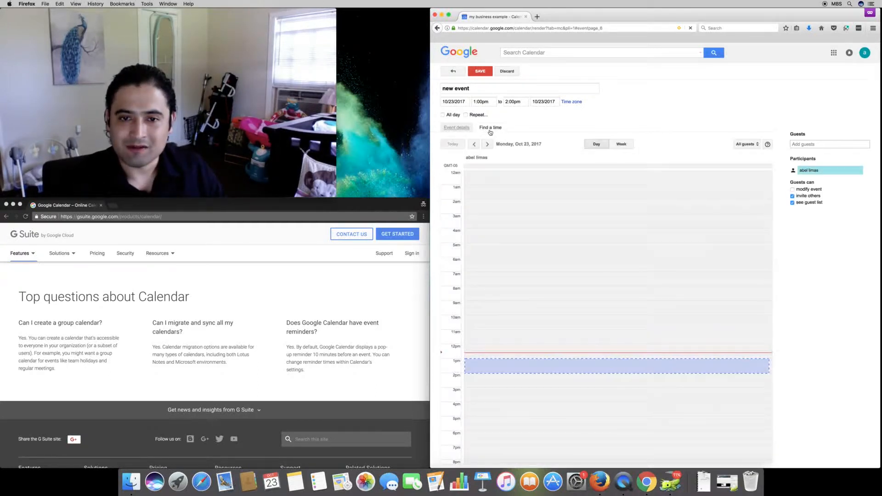
pyautogui.moveTo(432, 277)
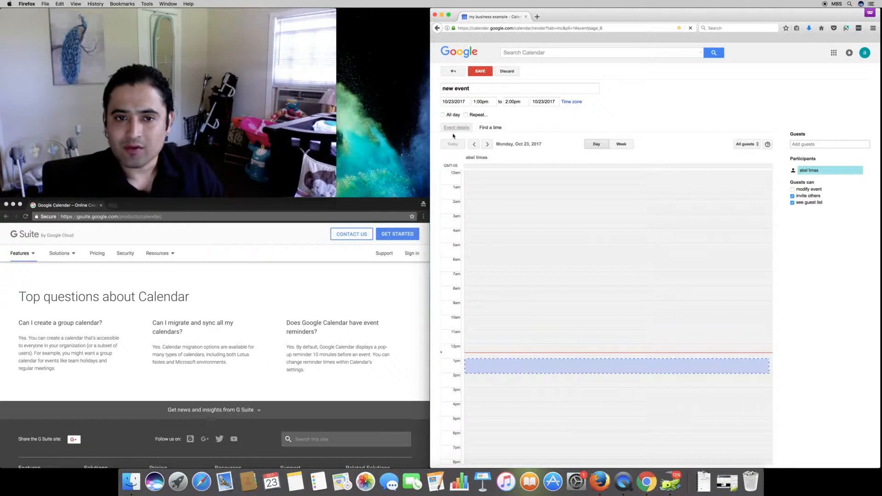
# Save the Houston Zoo event, open its details, and RSVP Yes to Going.
pyautogui.click(479, 71)
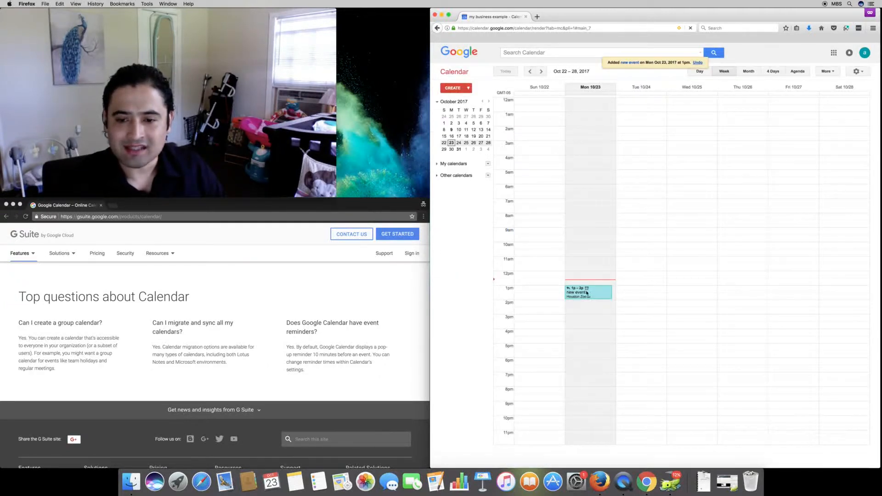
pyautogui.click(588, 292)
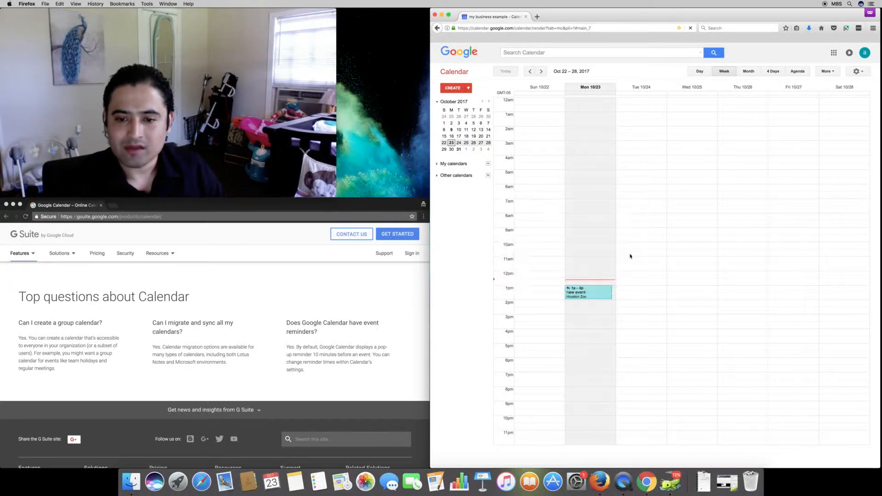
pyautogui.click(588, 292)
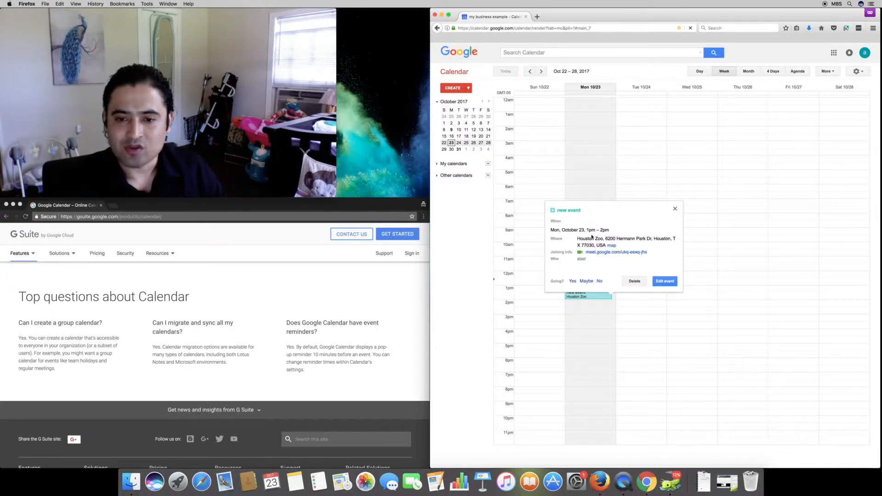
pyautogui.moveTo(557, 232)
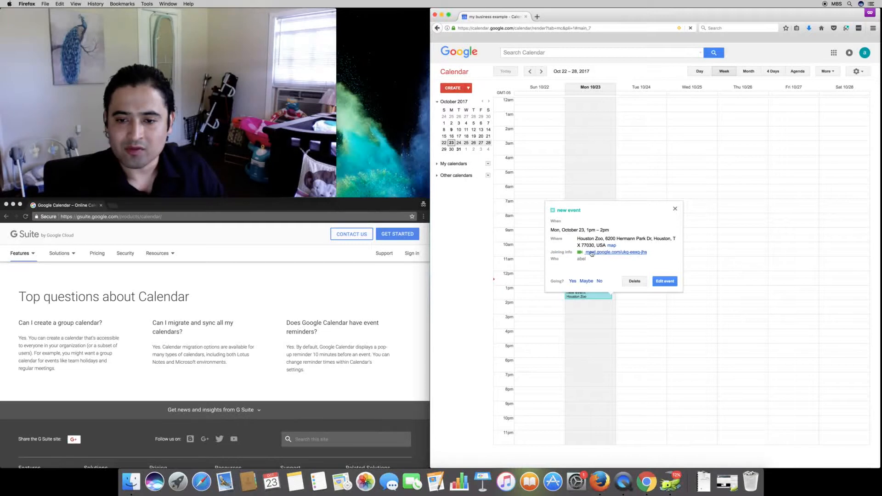
pyautogui.moveTo(616, 252)
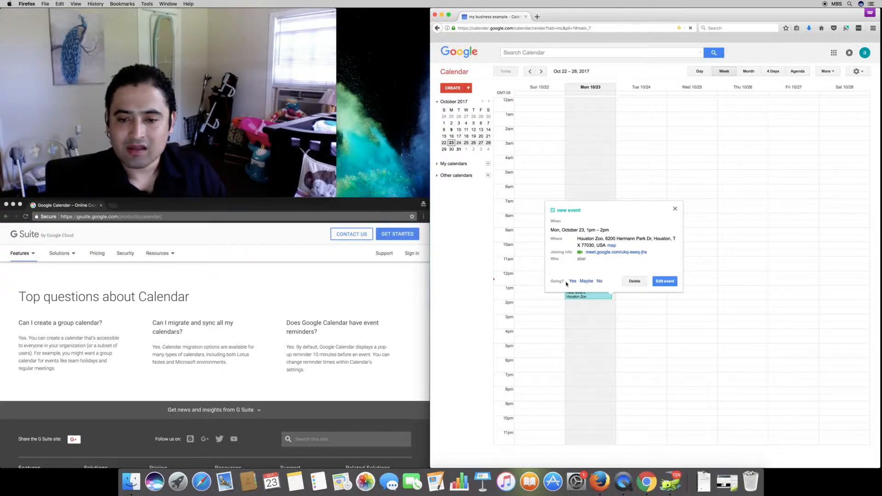
pyautogui.click(573, 281)
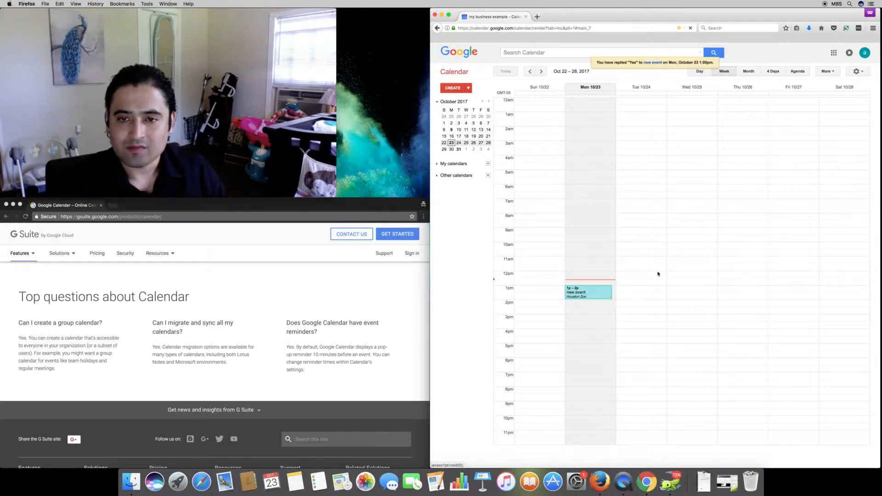
pyautogui.click(588, 292)
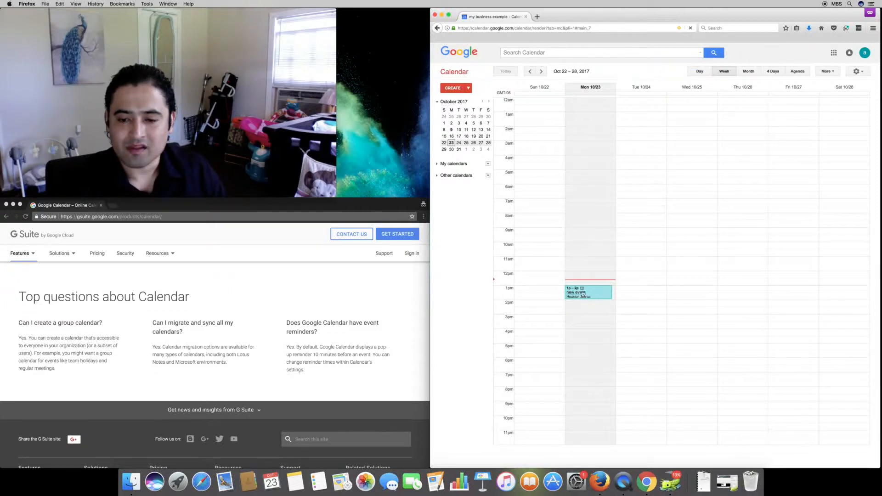
pyautogui.click(587, 291)
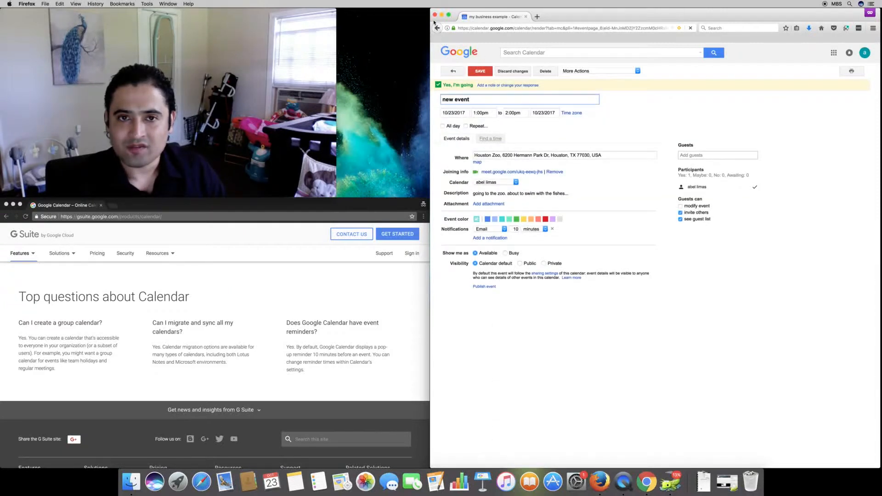
pyautogui.click(479, 71)
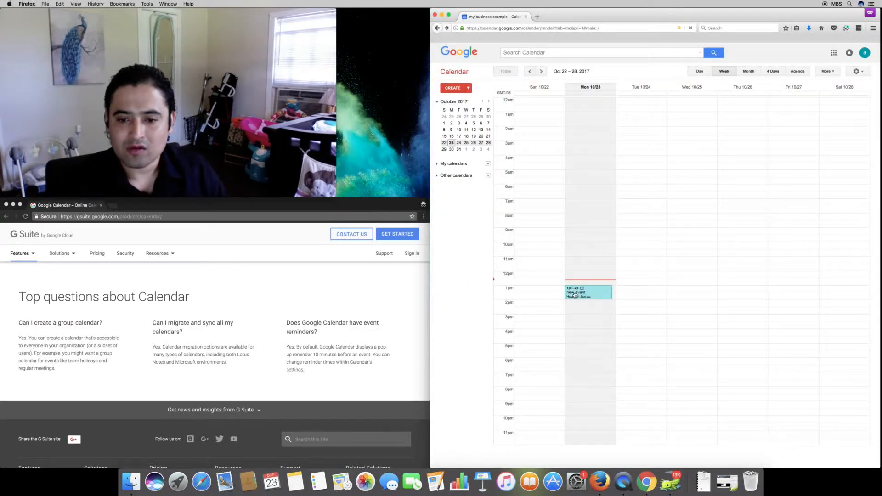
pyautogui.click(589, 292)
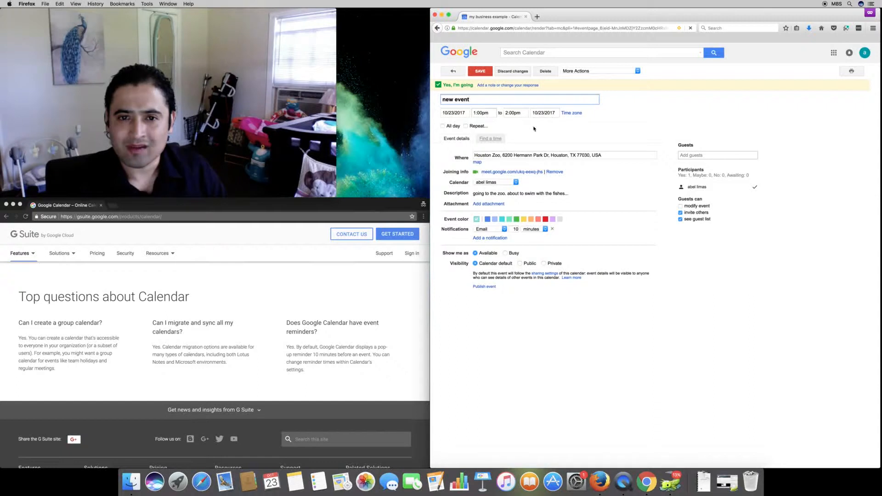
pyautogui.moveTo(700, 236)
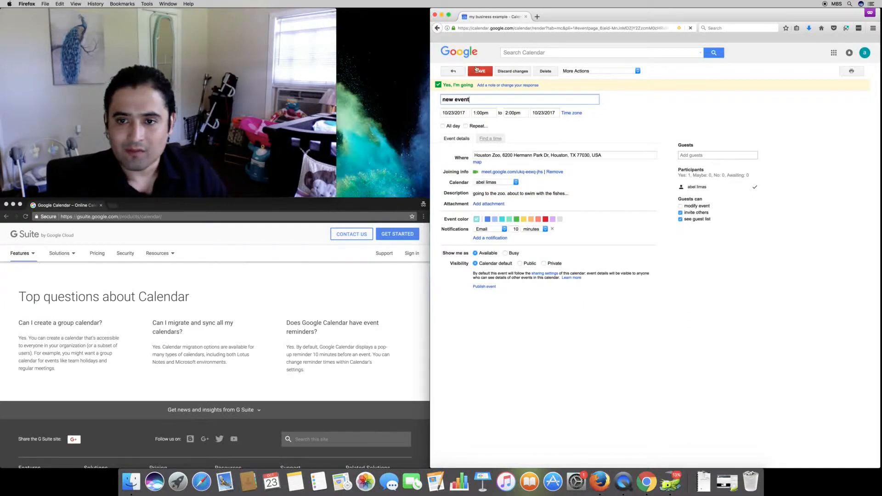
pyautogui.click(478, 71)
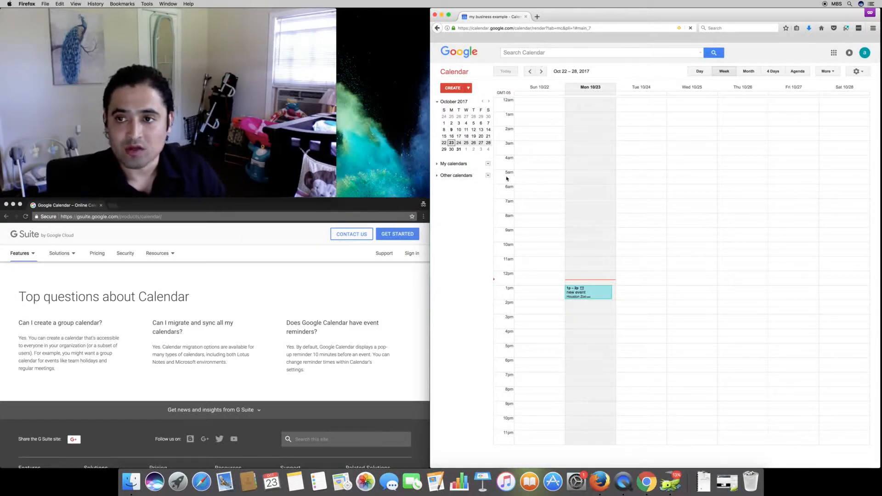
# Cycle through Month, 4 Days, Agenda and Day views, ending on four days Oct 24–27.
pyautogui.click(748, 71)
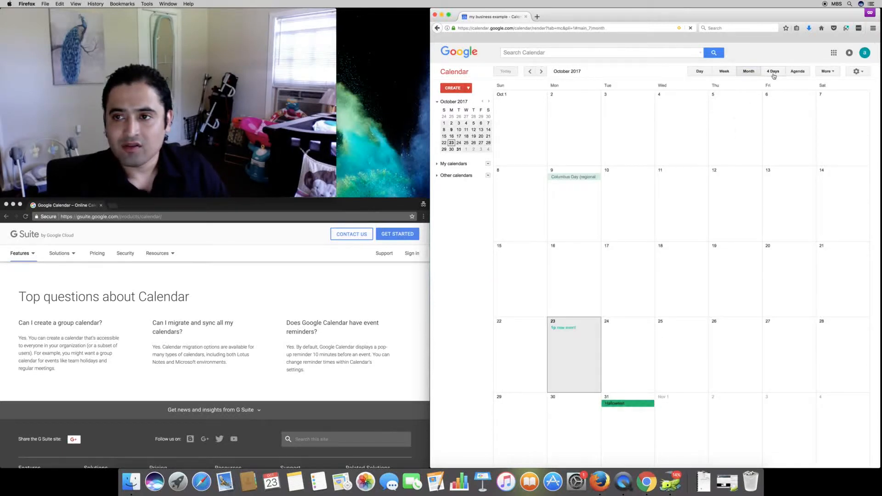
pyautogui.click(772, 71)
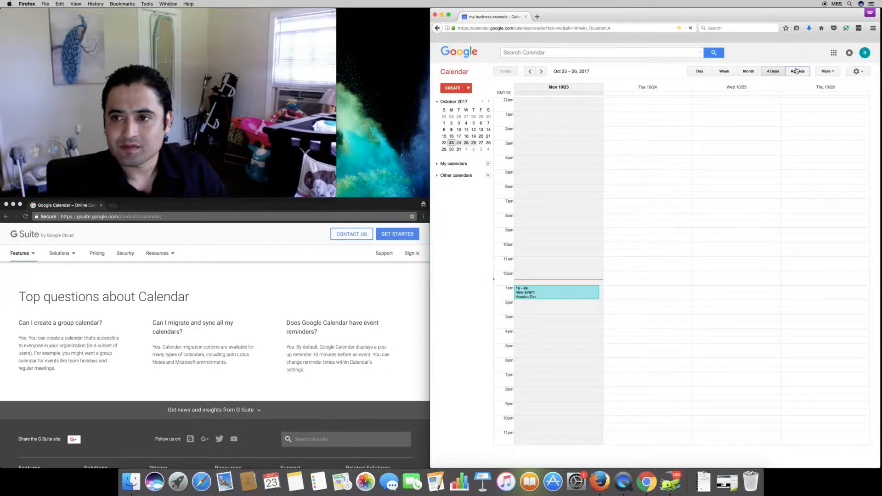
pyautogui.click(797, 71)
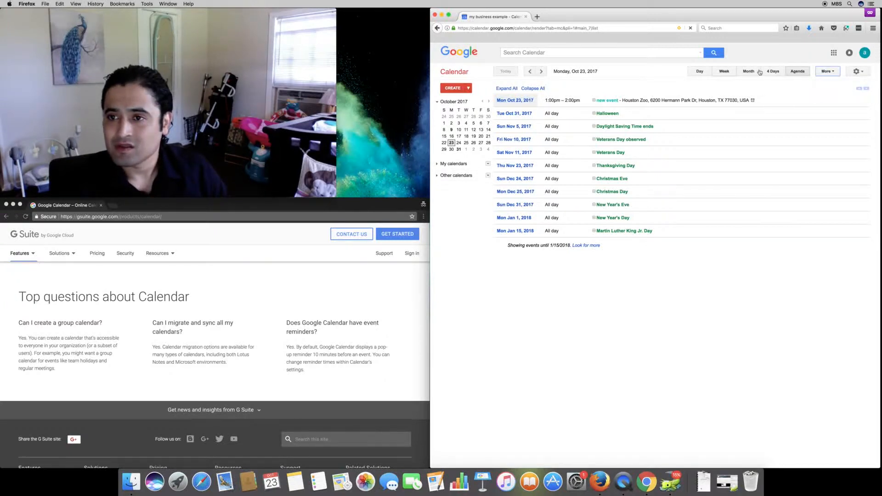
pyautogui.click(699, 71)
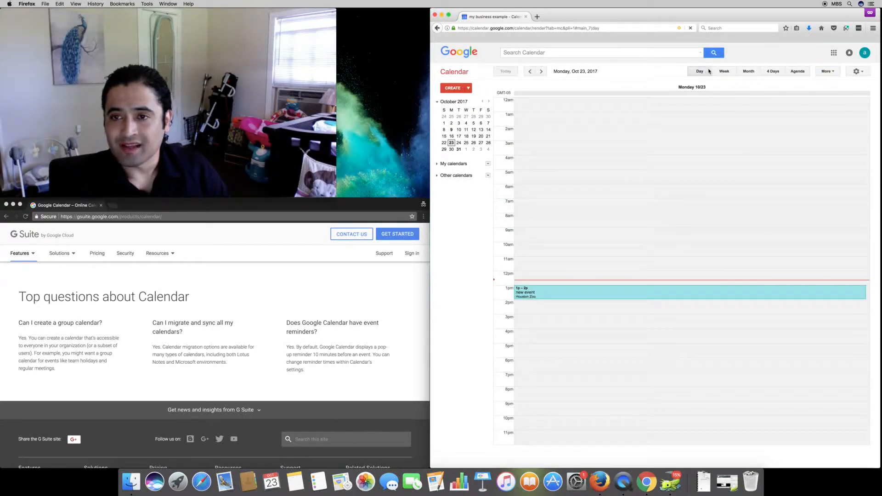
pyautogui.click(749, 71)
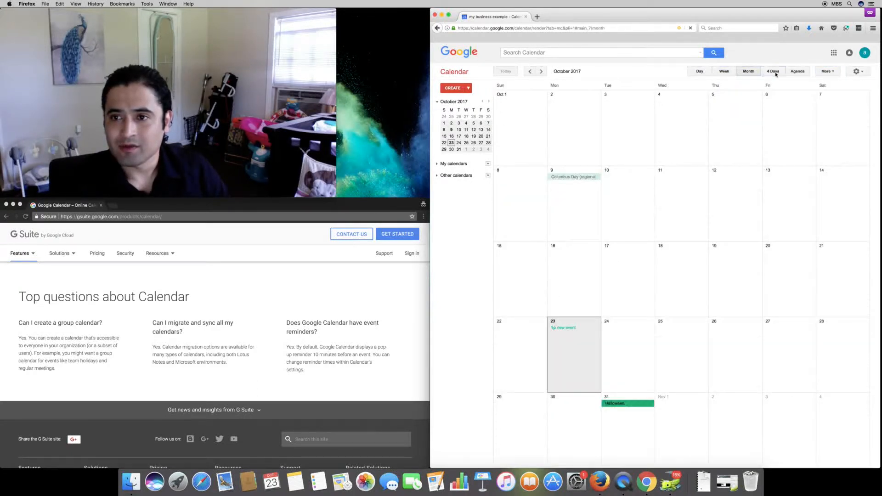
pyautogui.click(771, 70)
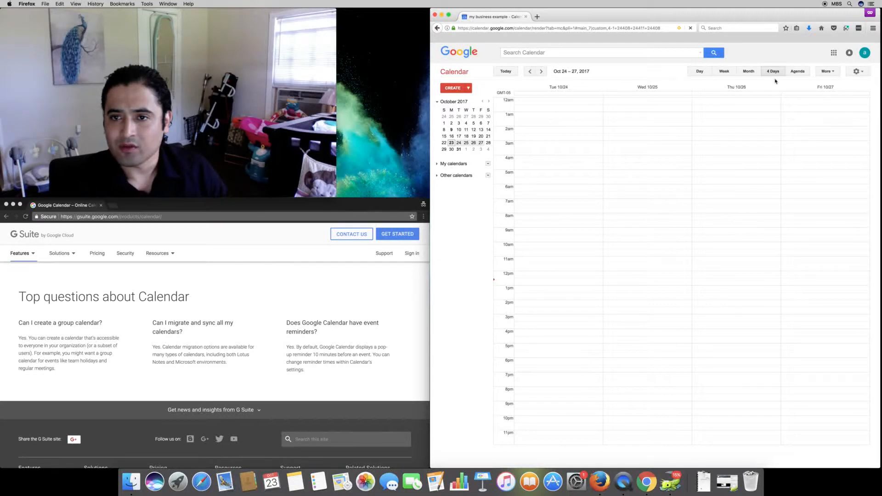
pyautogui.click(748, 71)
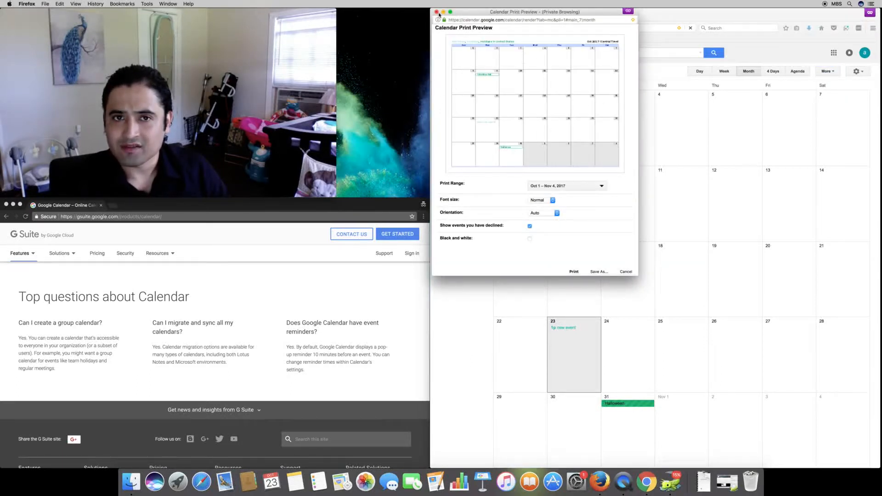
pyautogui.click(625, 271)
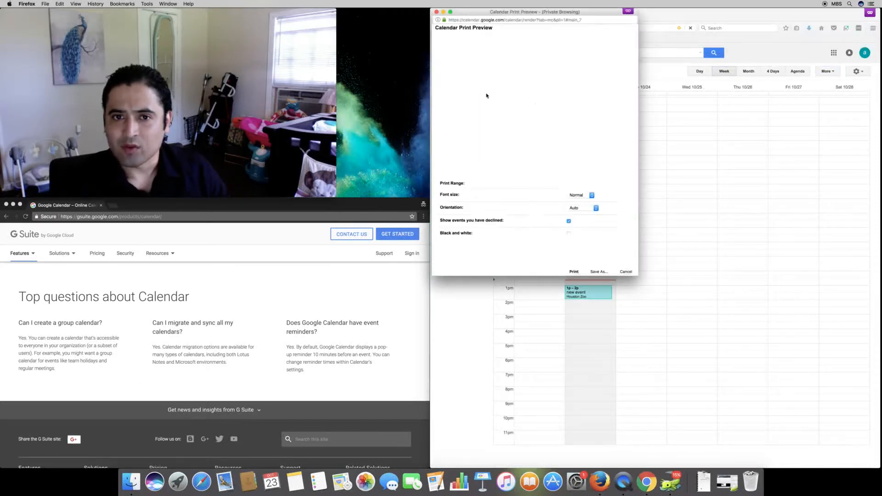
pyautogui.click(626, 271)
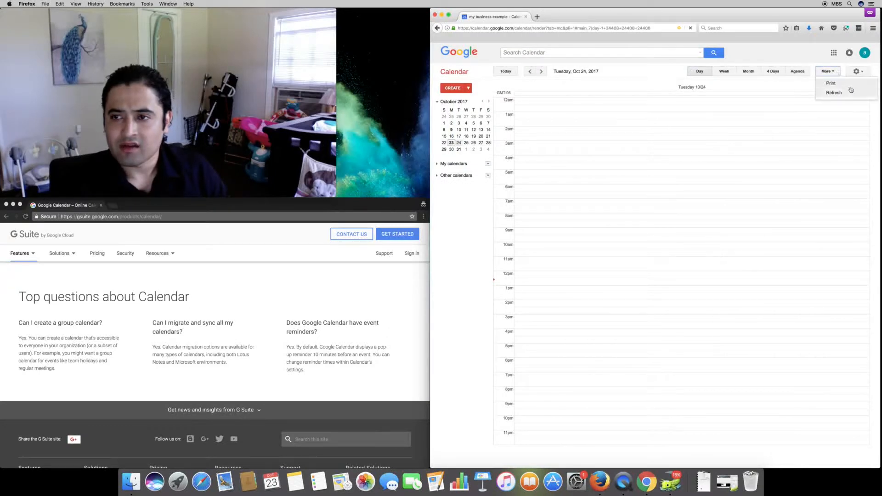
pyautogui.click(830, 83)
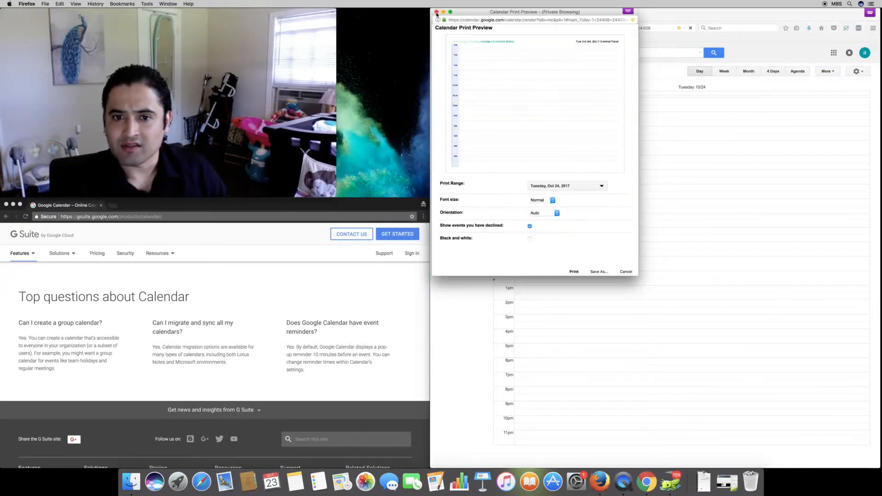
pyautogui.click(626, 271)
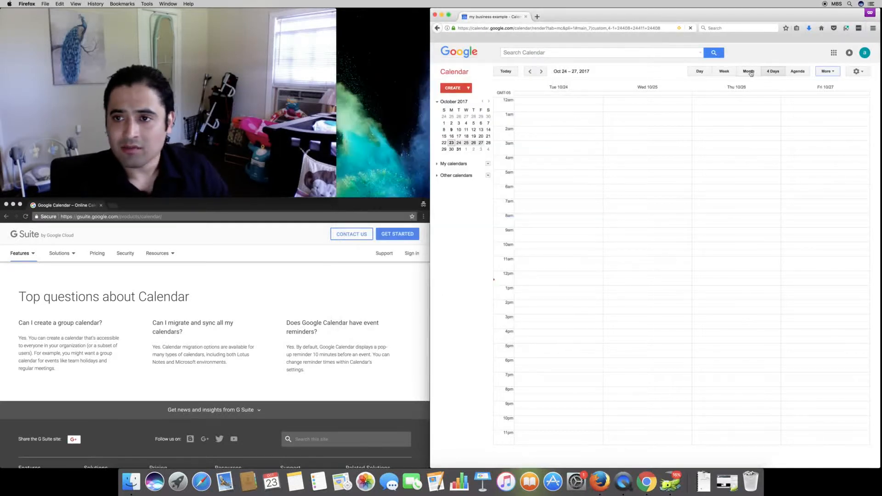
# Switch to Agenda and quick-add 'dinner with myself 7pm tomorrow' for Tuesday, October 24.
pyautogui.click(797, 70)
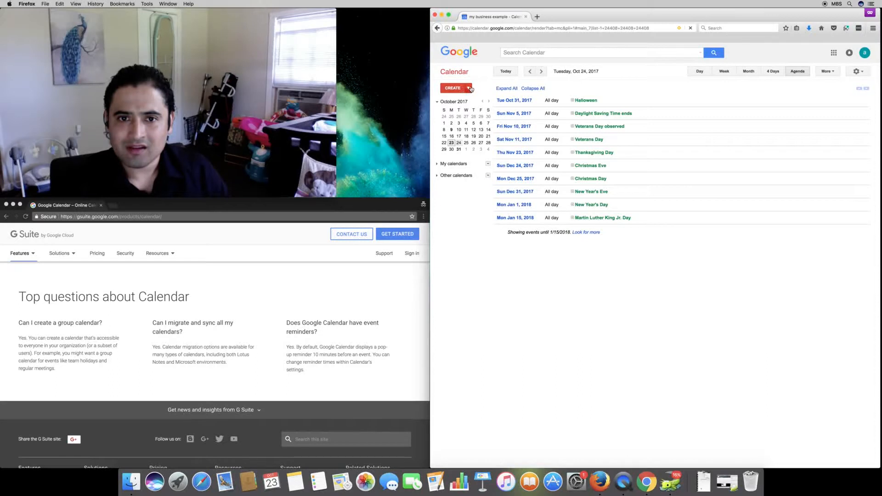
pyautogui.click(453, 88)
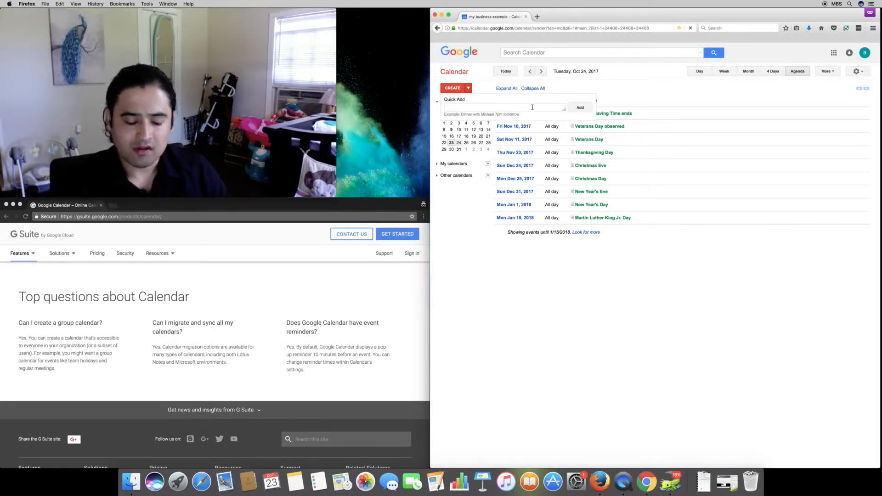
pyautogui.write('dinner with myself 7pm tomorrow')
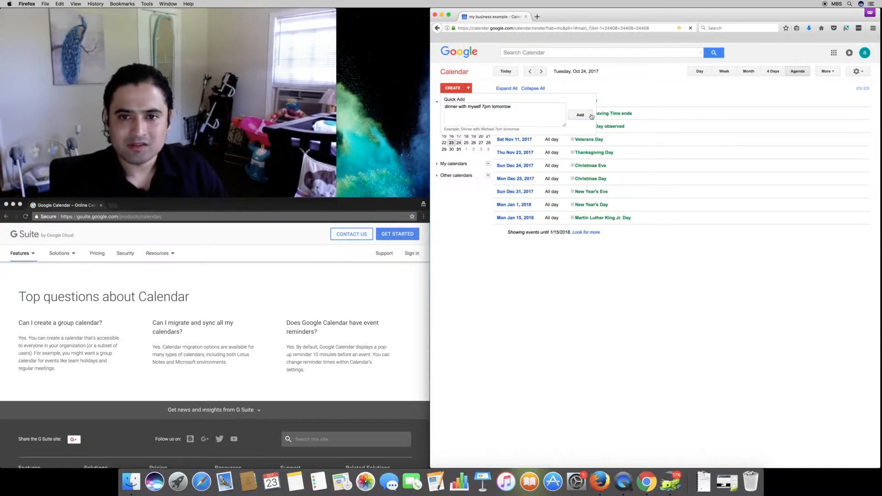
pyautogui.click(580, 115)
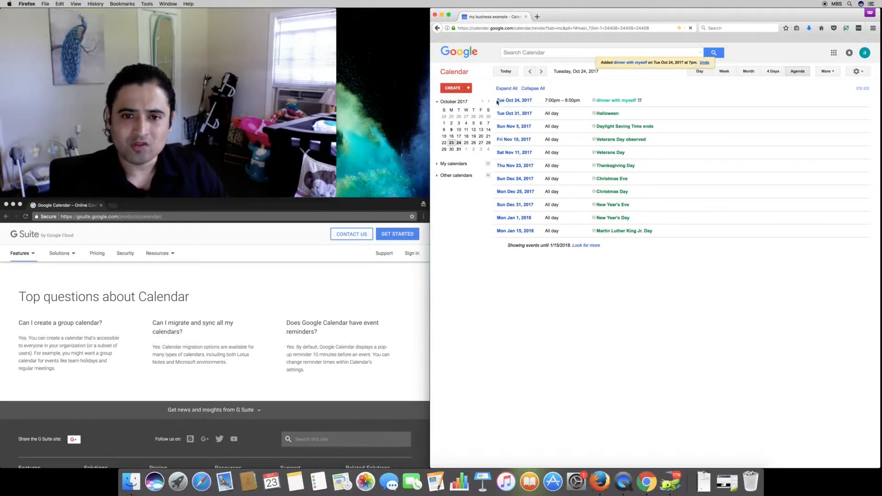
pyautogui.moveTo(471, 90)
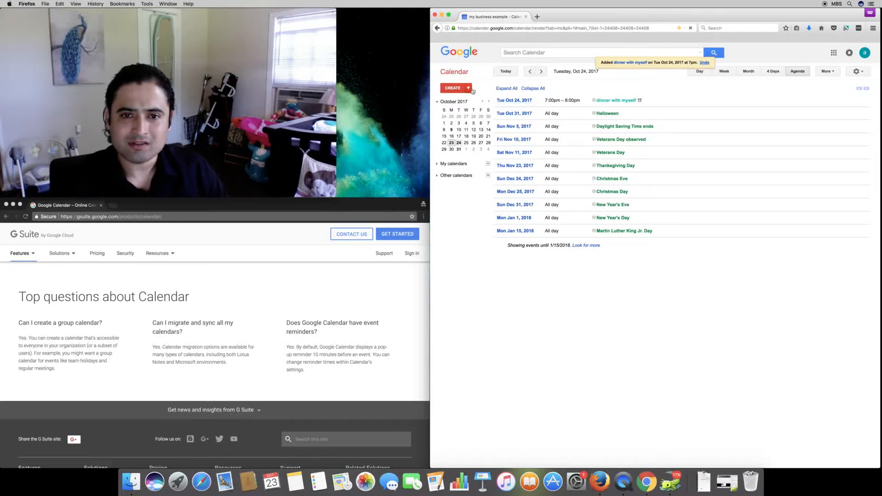
# Quick-add a 'lunch with co-worker' event at 4pm.
pyautogui.click(467, 88)
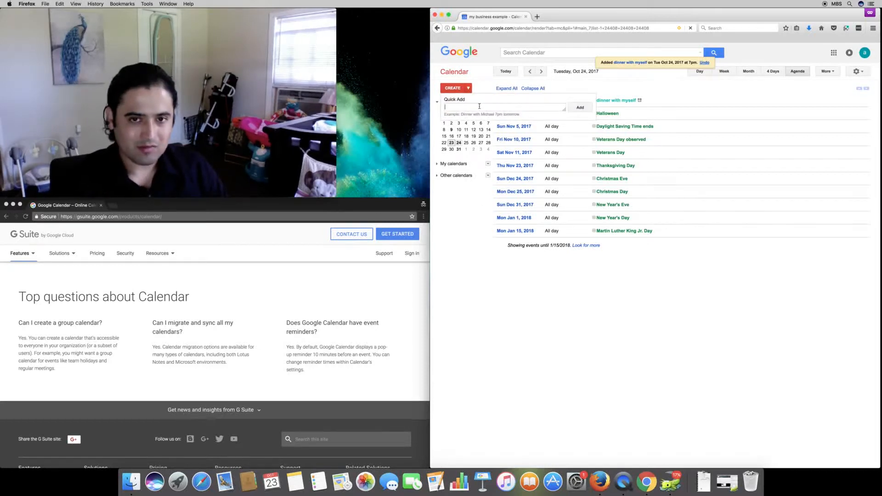
pyautogui.write('lunch with co-worker')
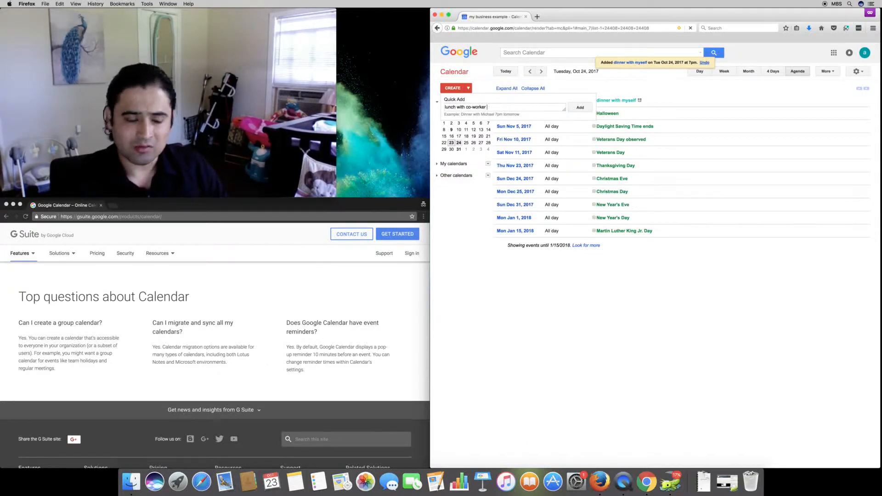
pyautogui.write('4pm next week')
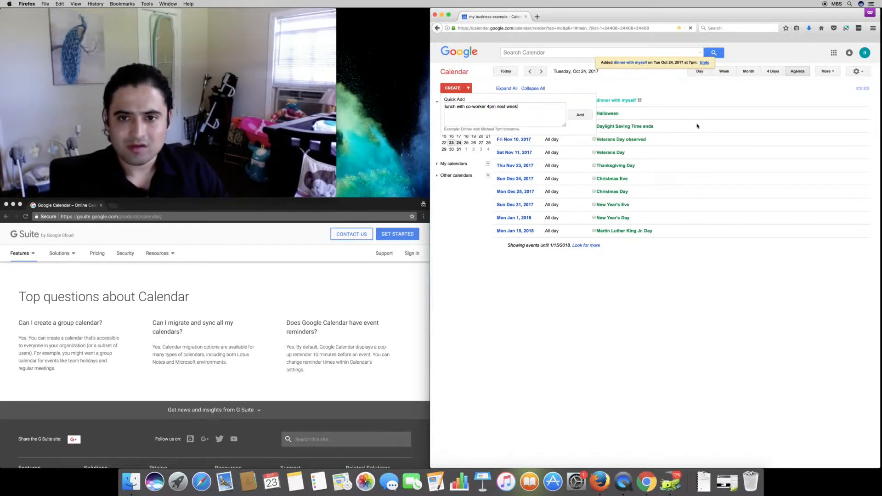
pyautogui.click(580, 115)
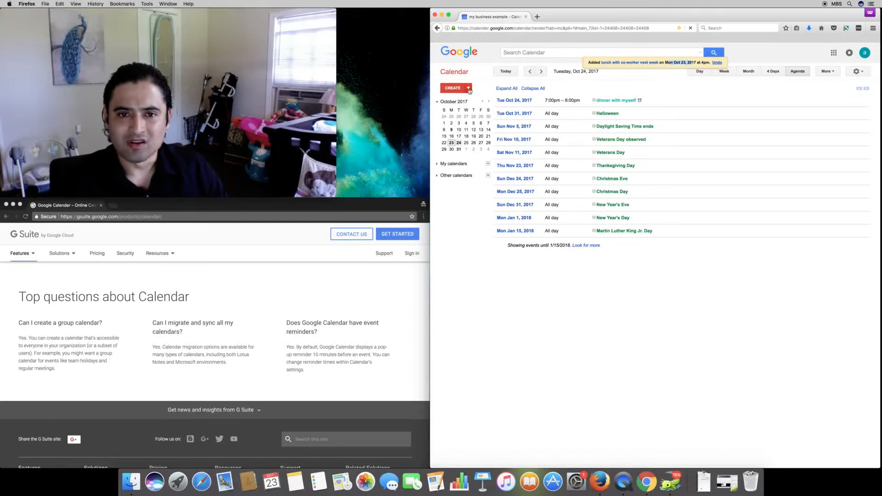
# Quick-add 'dinner with co-worker' for October 30 at 4pm.
pyautogui.write('dineer with co-worker')
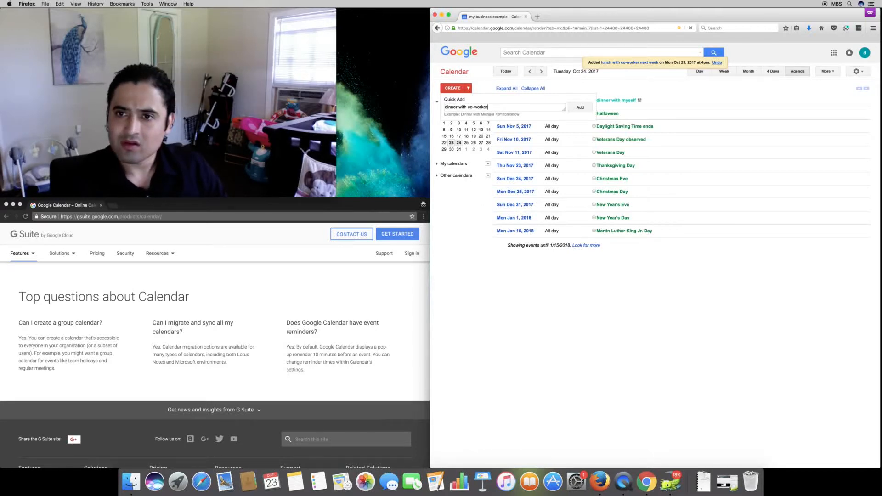
pyautogui.write('oct 30')
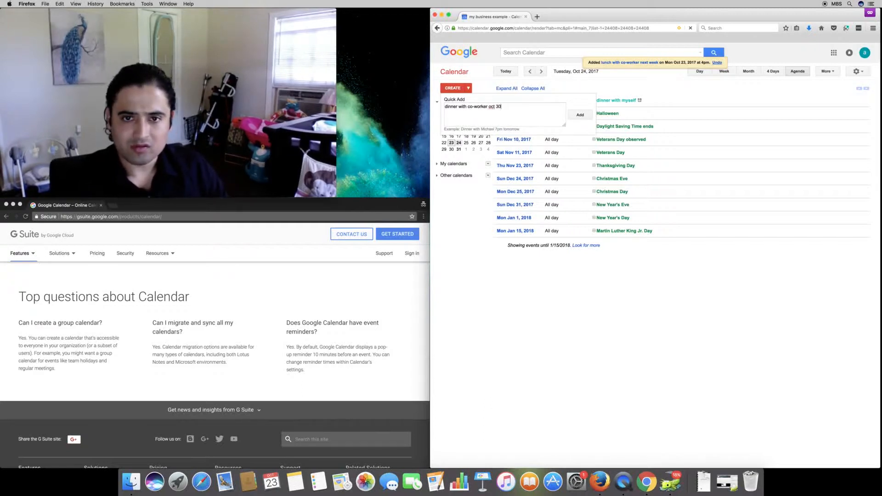
pyautogui.write('4')
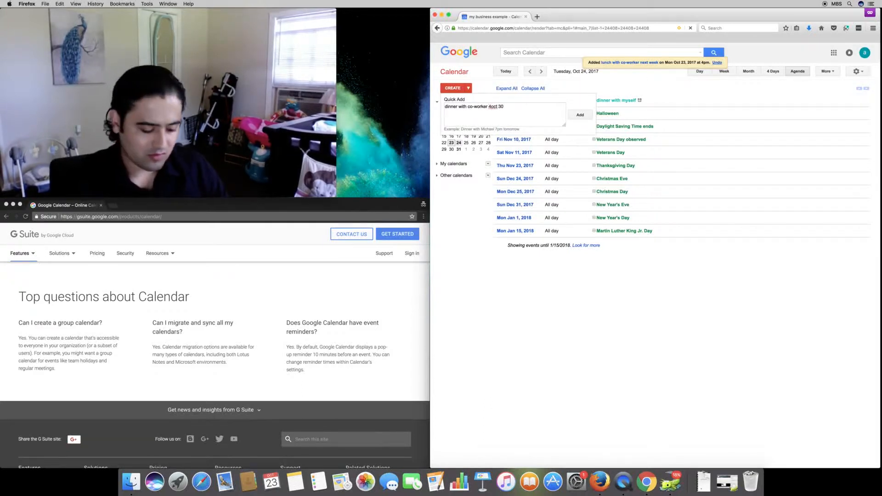
pyautogui.click(579, 114)
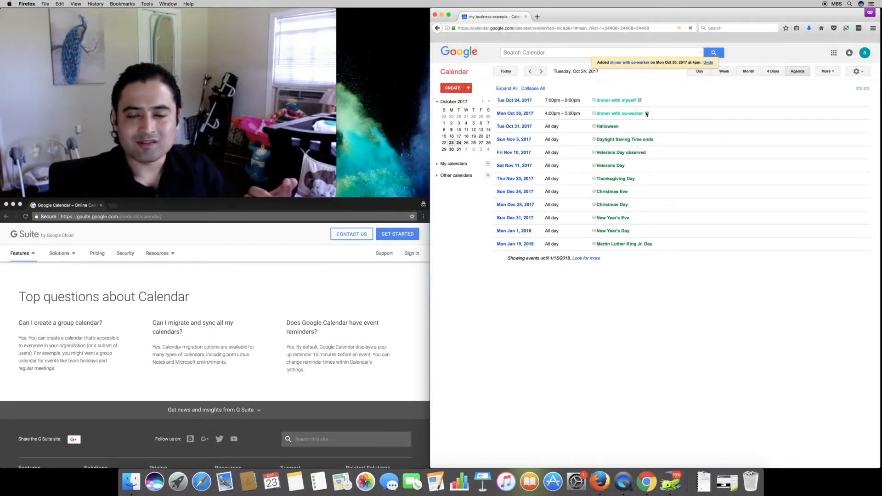
pyautogui.moveTo(618, 113)
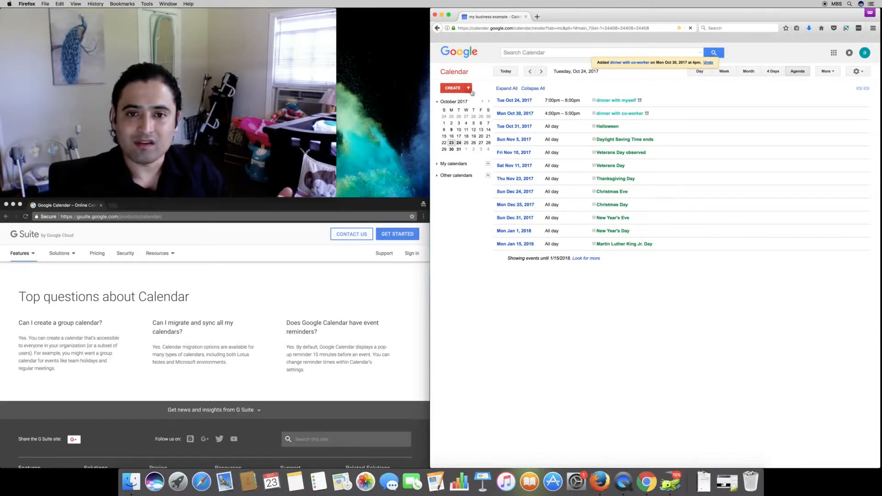
# Quick-add 'brunch with you 3pm Oct 9', correcting a typo before adding.
pyautogui.click(468, 88)
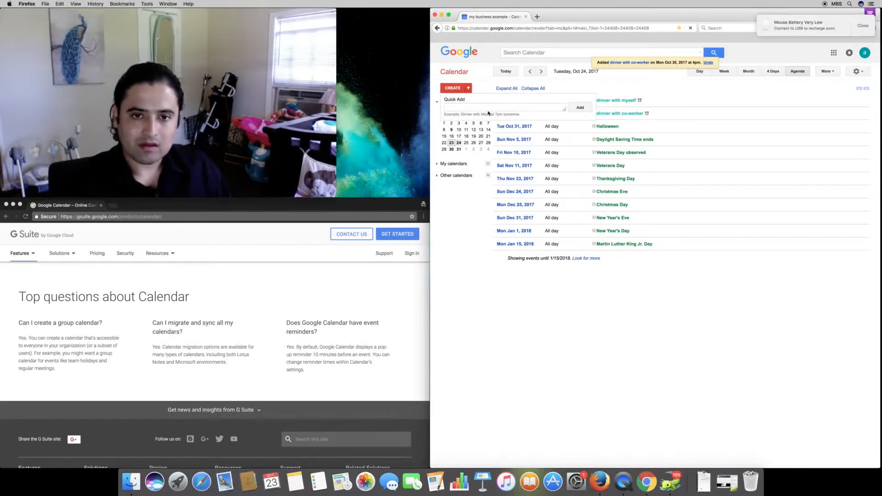
pyautogui.write('brunh')
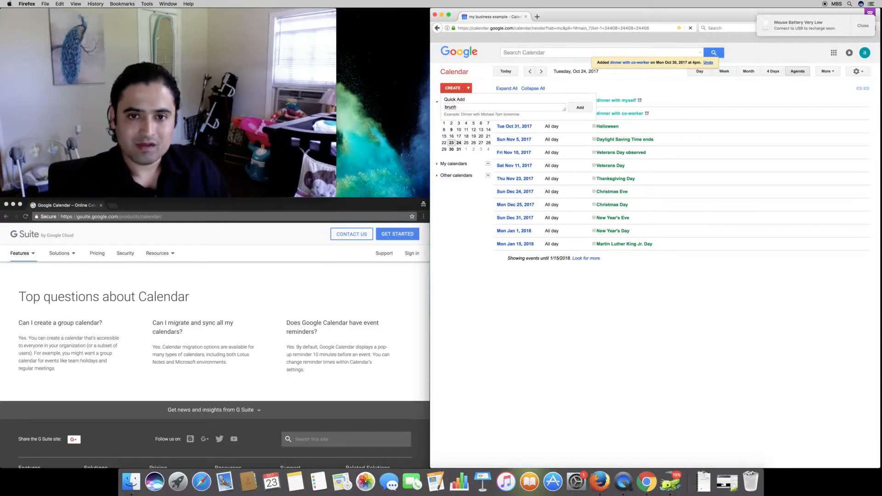
pyautogui.write('wuth')
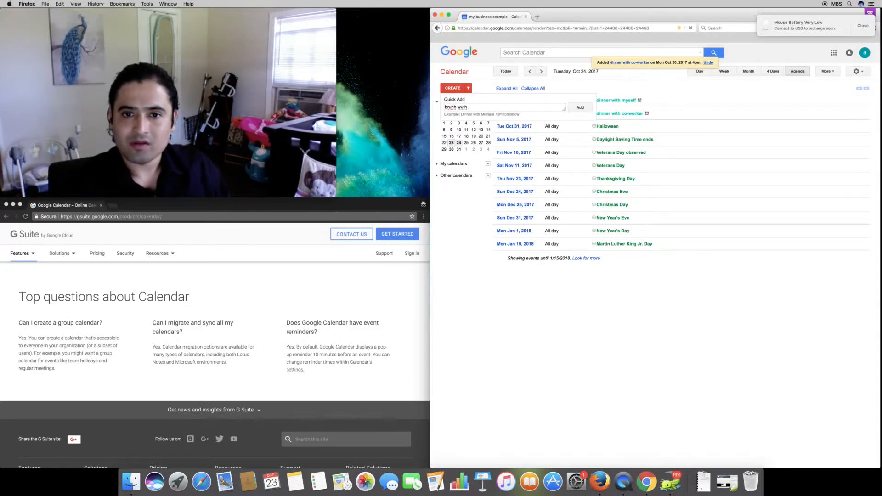
pyautogui.press('backspace')
pyautogui.write('i')
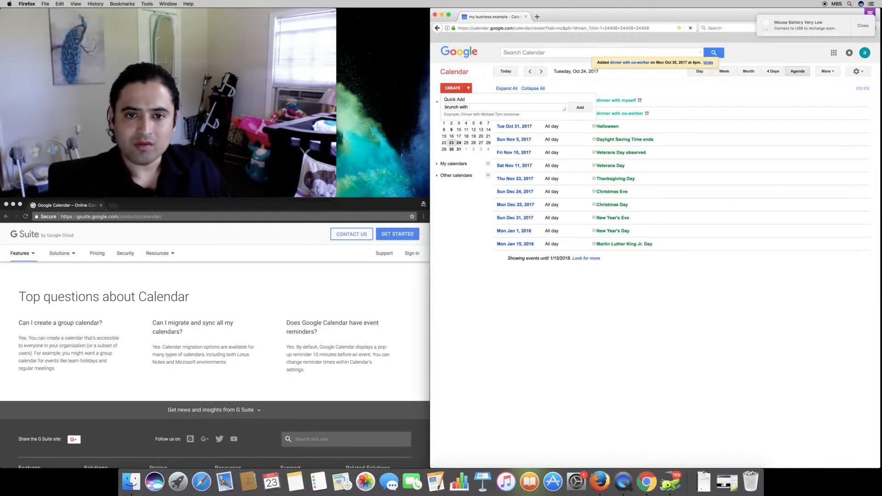
pyautogui.write('you')
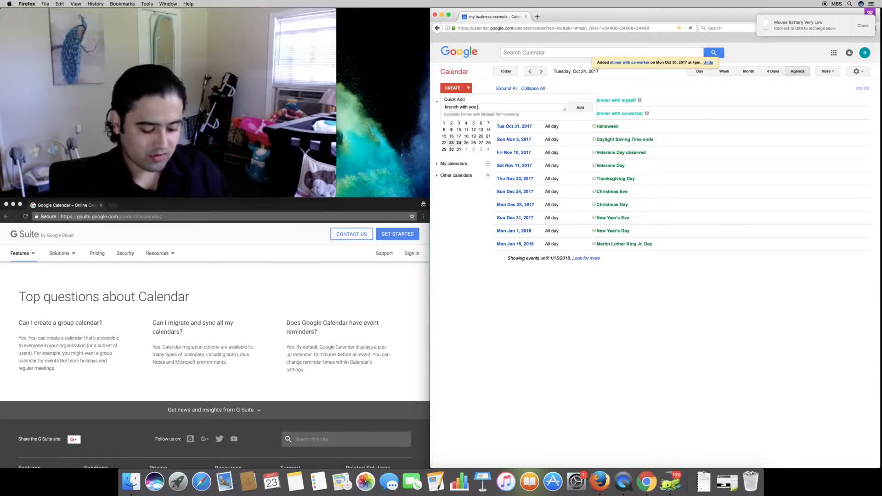
pyautogui.write('3pm')
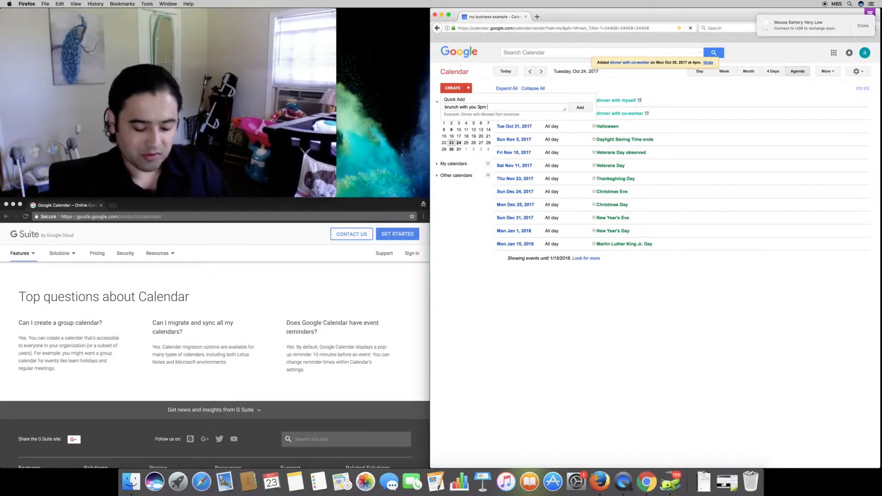
pyautogui.write('Oct 9')
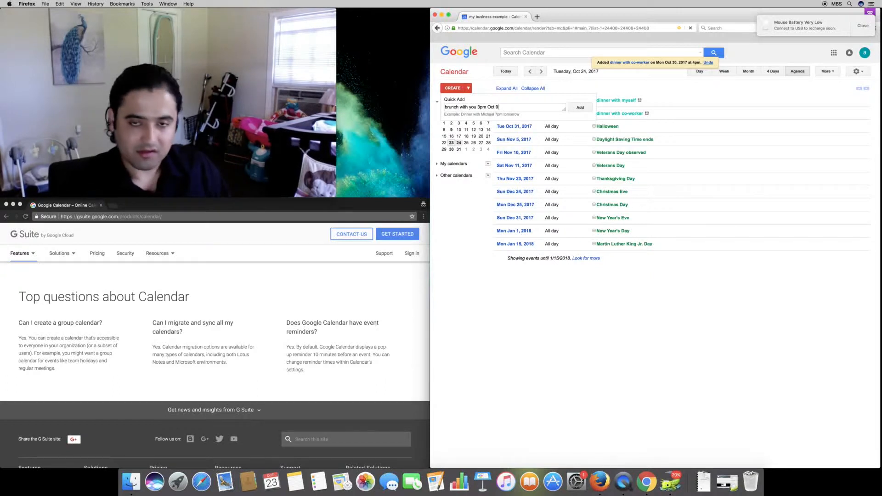
pyautogui.click(579, 108)
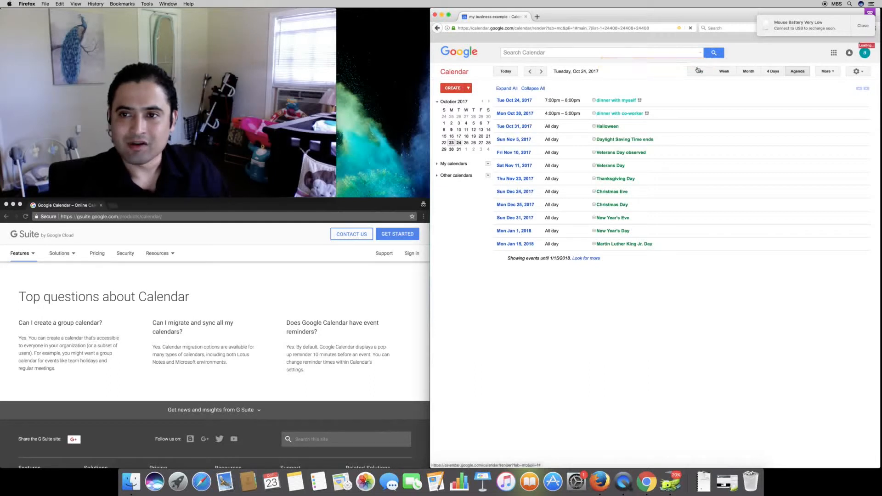
pyautogui.click(855, 72)
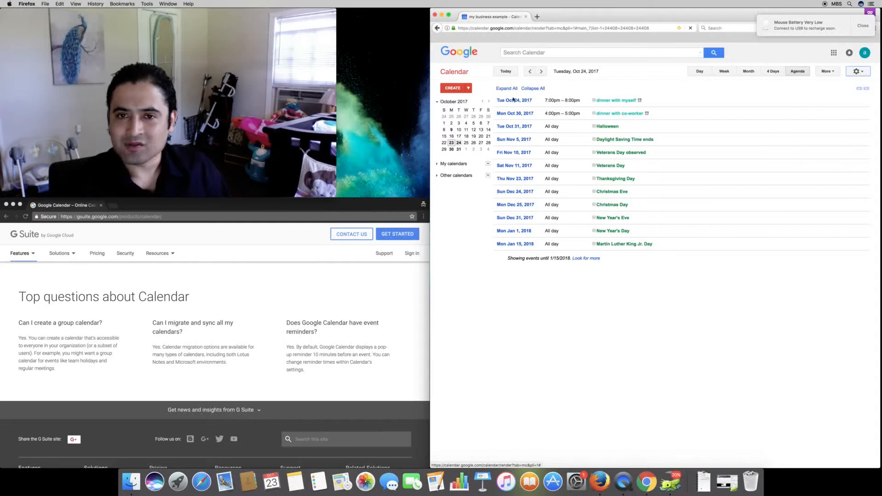
pyautogui.click(856, 71)
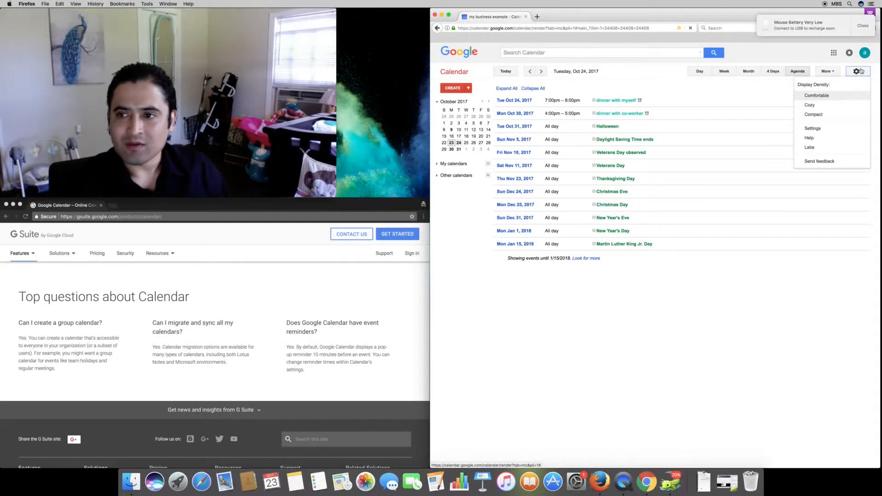
pyautogui.moveTo(814, 115)
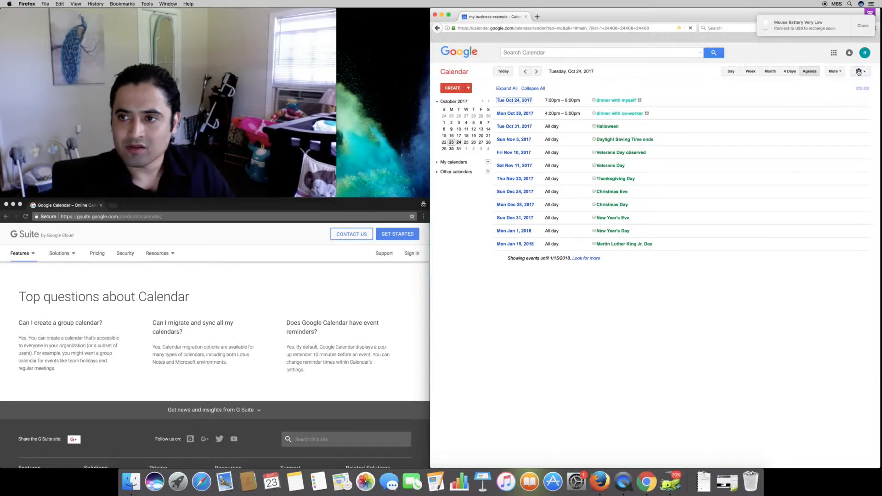
pyautogui.click(860, 71)
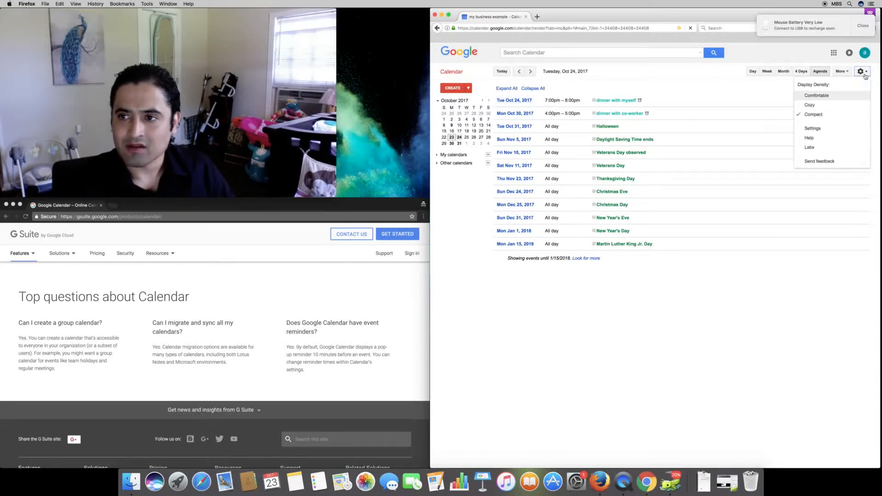
pyautogui.click(816, 95)
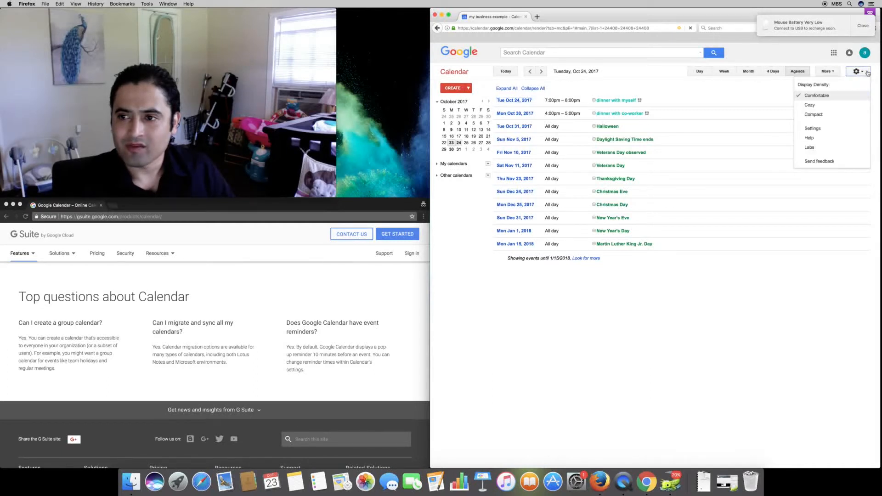
pyautogui.click(811, 127)
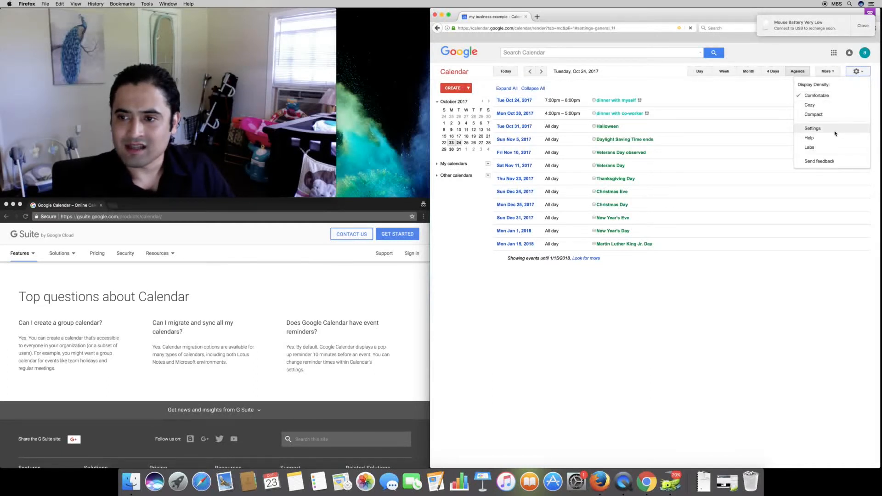
# Open Settings and inspect the General tab's Date format and Time format fields.
pyautogui.click(812, 128)
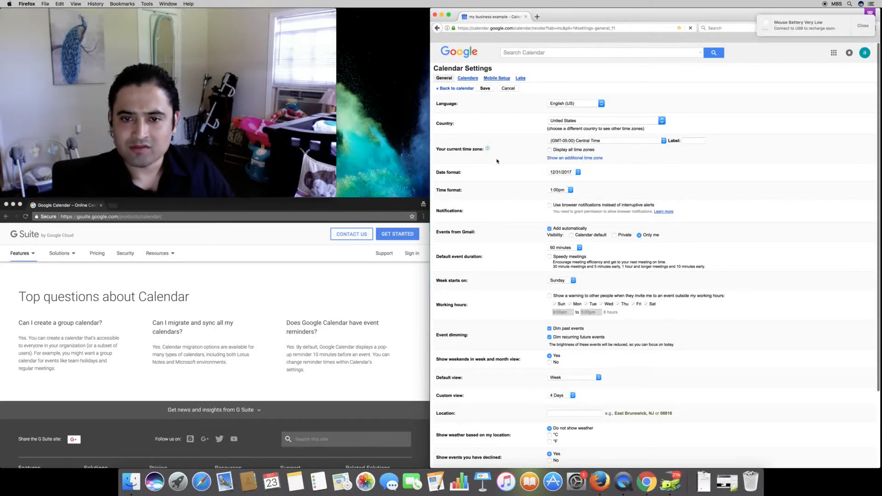
pyautogui.scroll(-3)
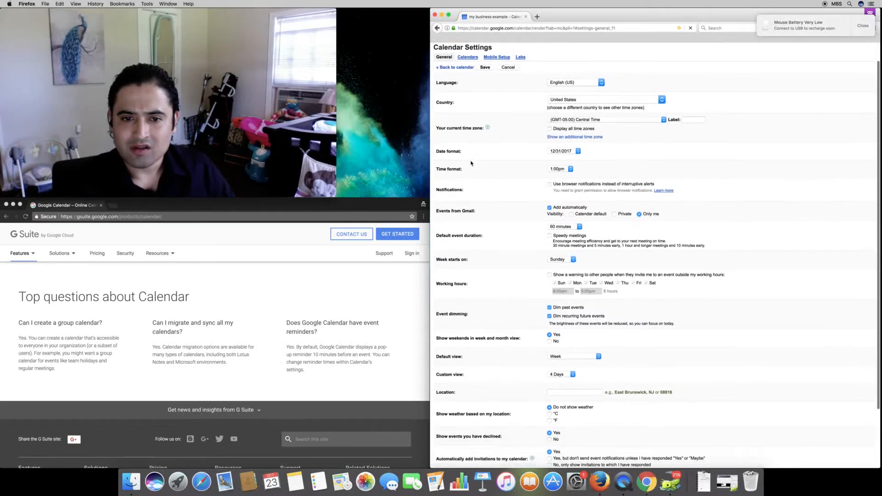
pyautogui.click(562, 151)
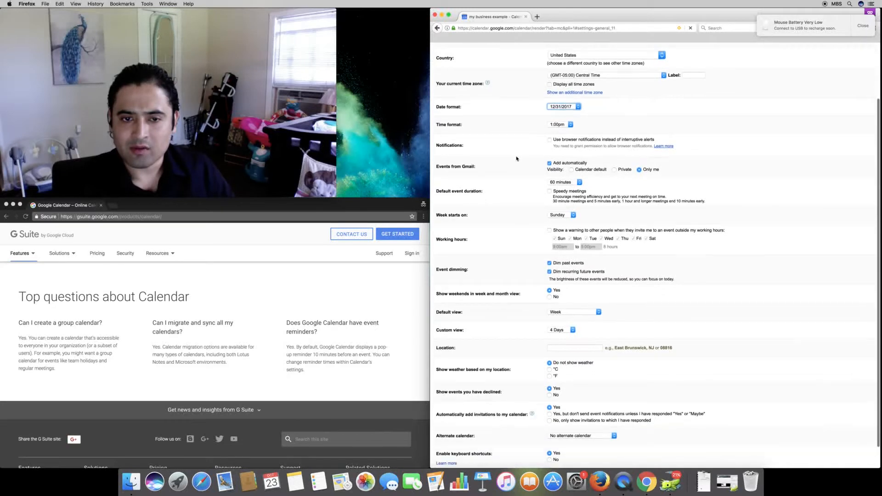
pyautogui.click(560, 124)
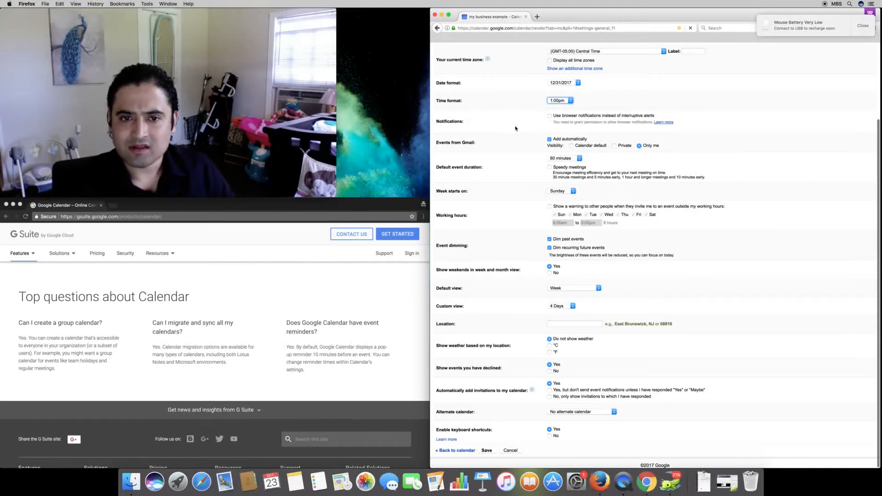
pyautogui.moveTo(489, 148)
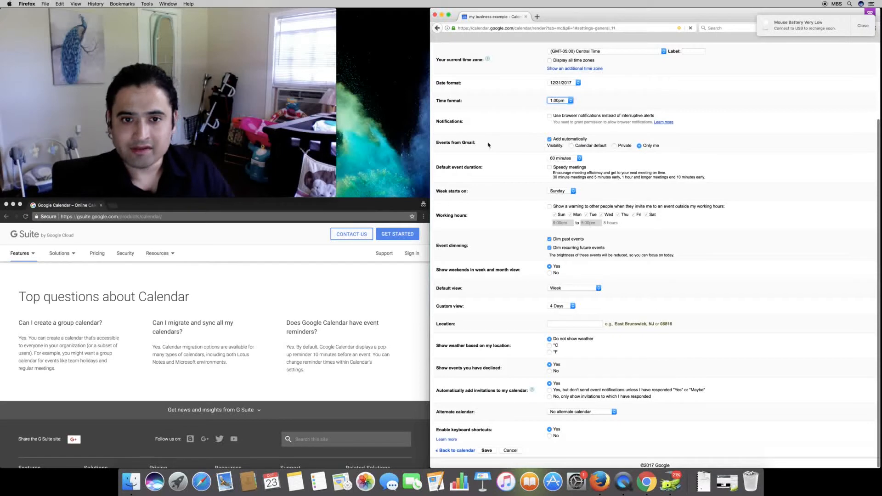
pyautogui.moveTo(473, 143)
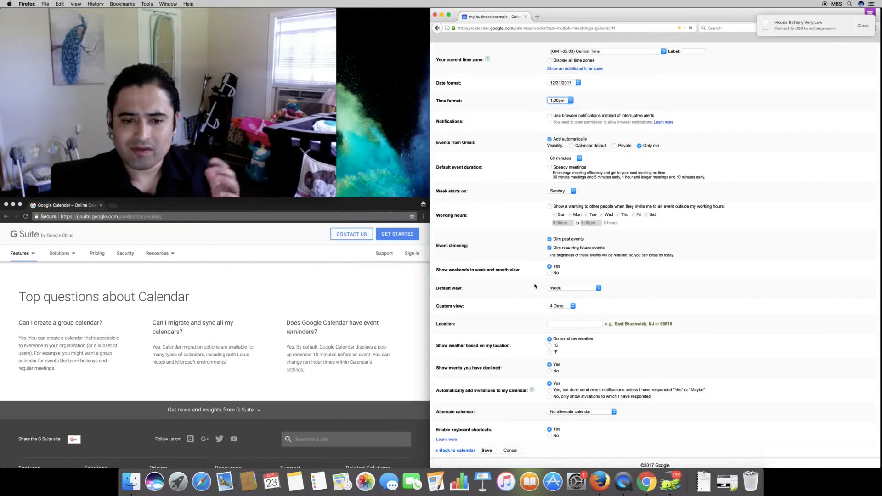
# Keep Week as default view, show location weather in °F, and keep no alternate calendar.
pyautogui.click(574, 288)
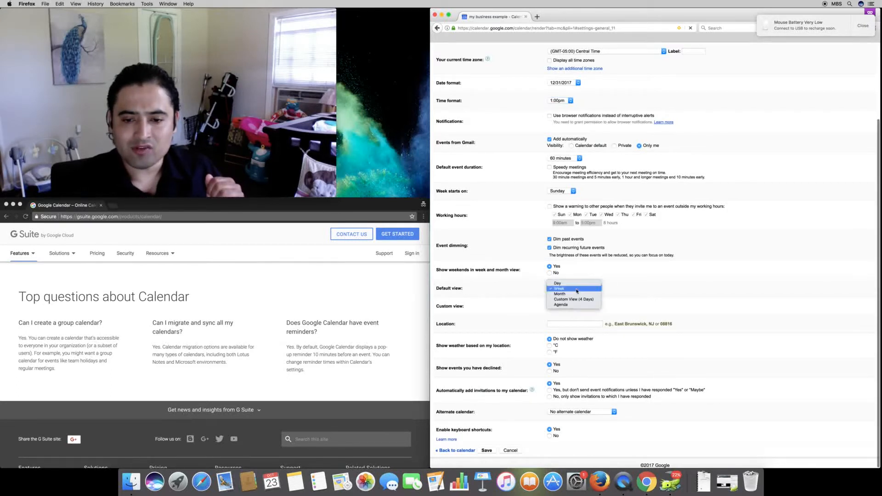
pyautogui.click(558, 288)
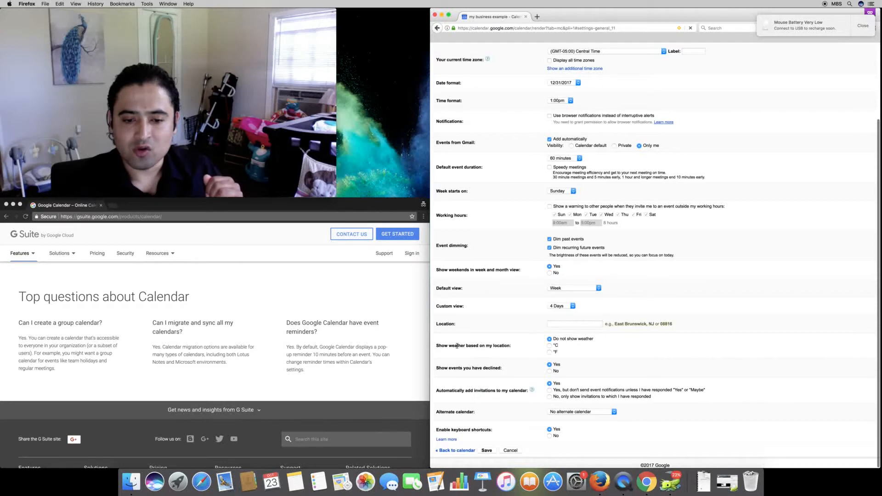
pyautogui.click(549, 351)
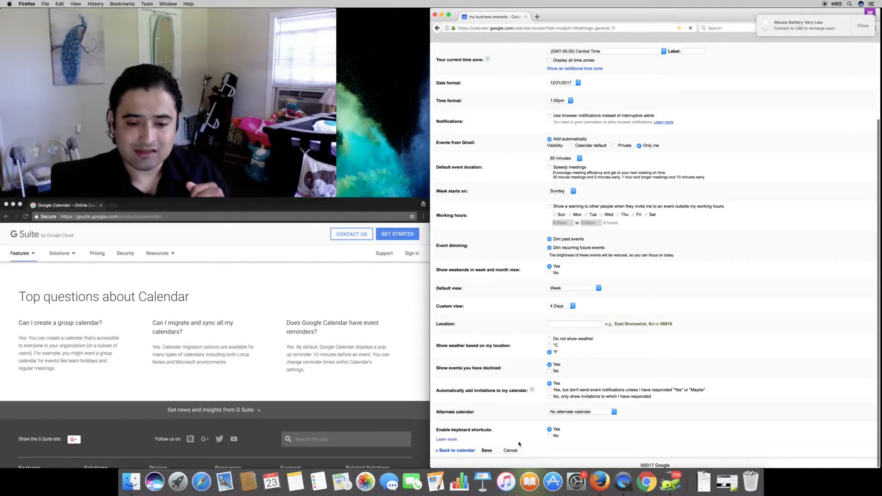
pyautogui.click(581, 411)
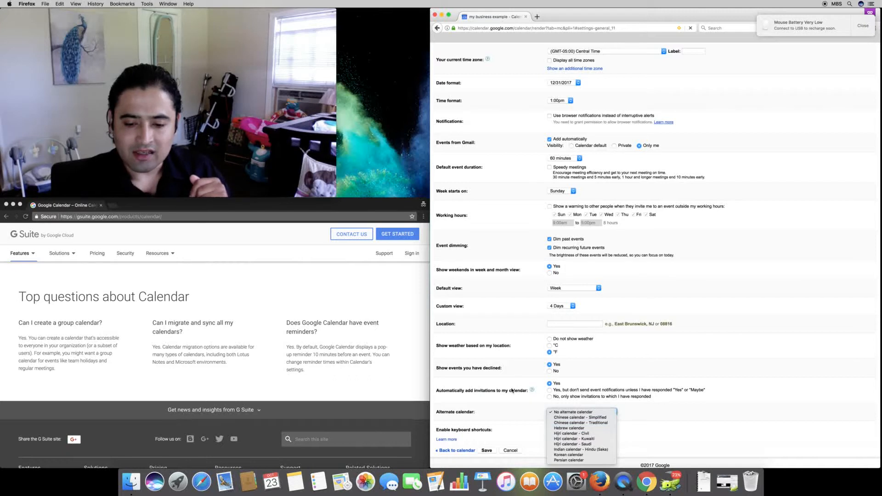
pyautogui.moveTo(568, 454)
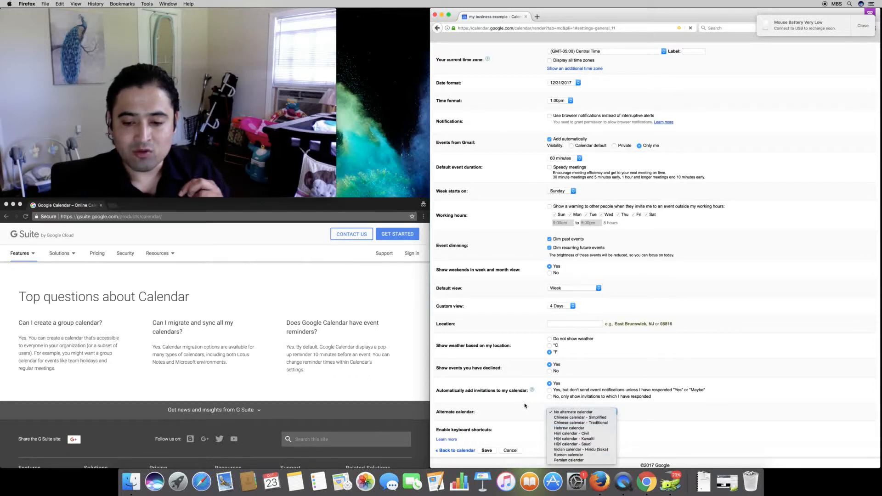
pyautogui.click(572, 411)
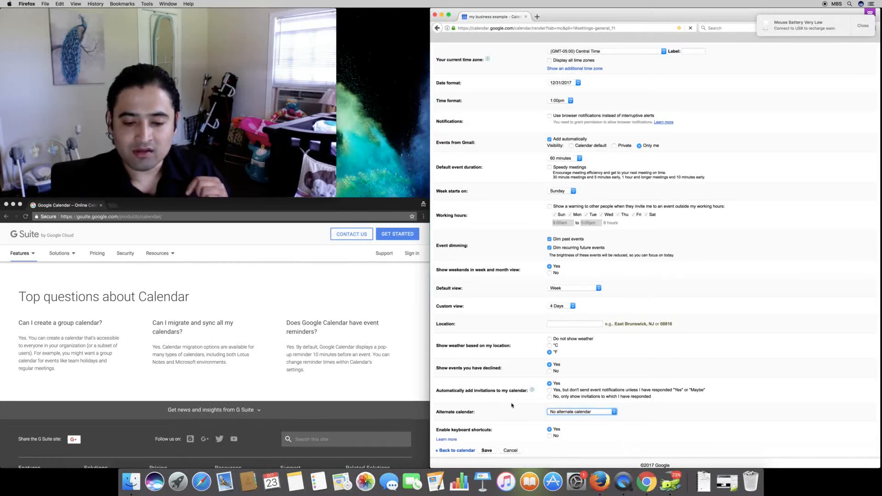
pyautogui.moveTo(482, 418)
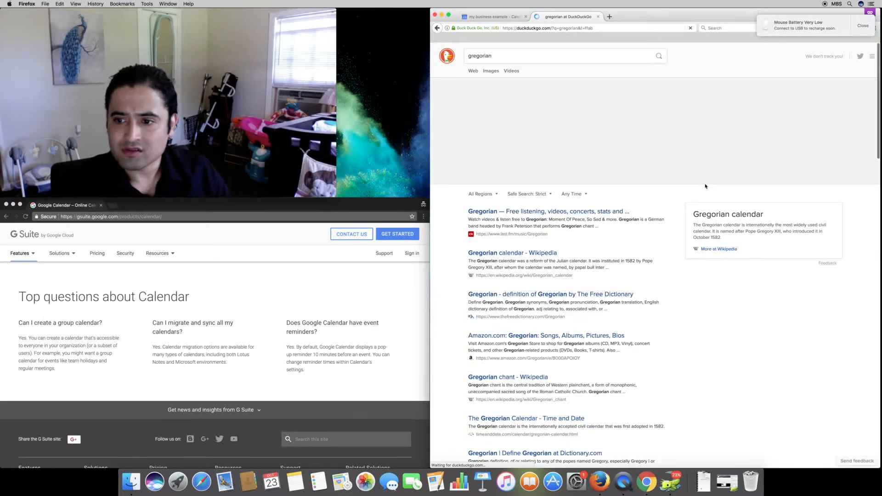
# Read the 'Gregorian calendar - Wikipedia' article, then return to the Google Calendar tab.
pyautogui.click(586, 70)
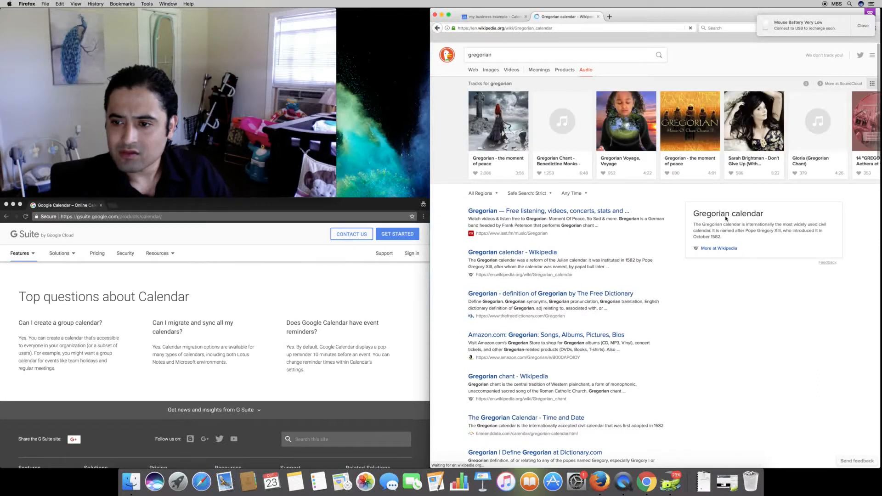
pyautogui.click(511, 252)
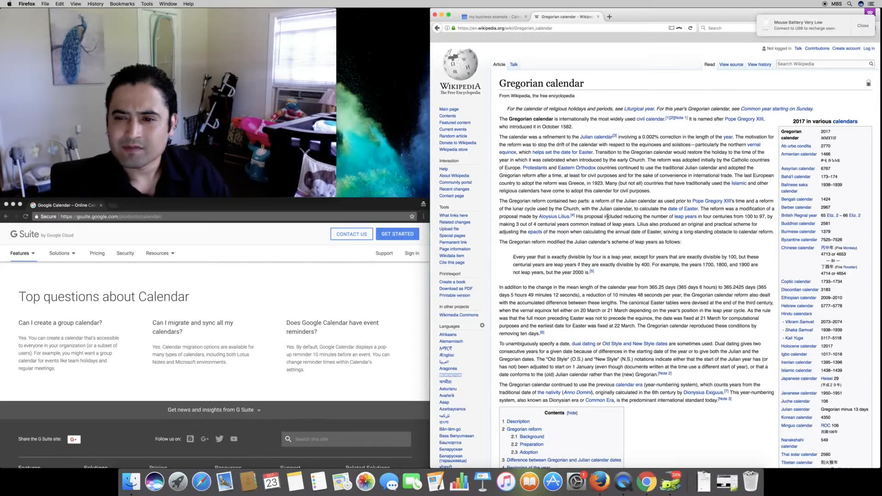
pyautogui.scroll(-3)
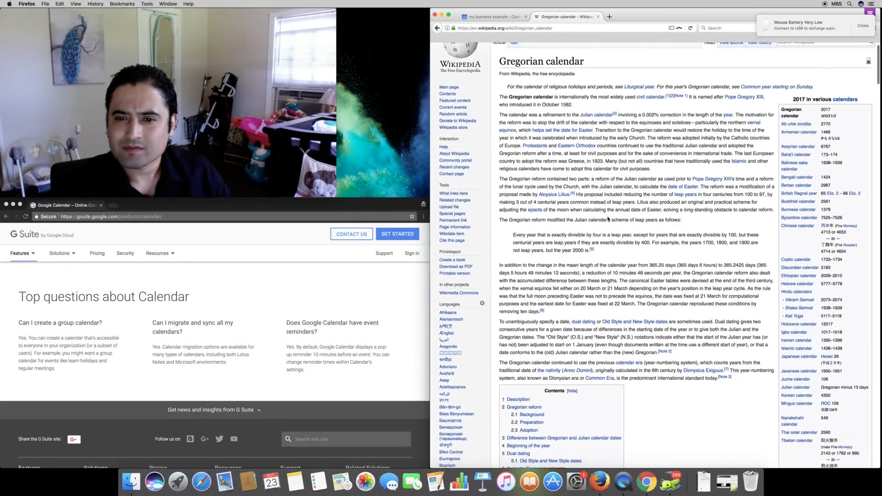
pyautogui.scroll(-3)
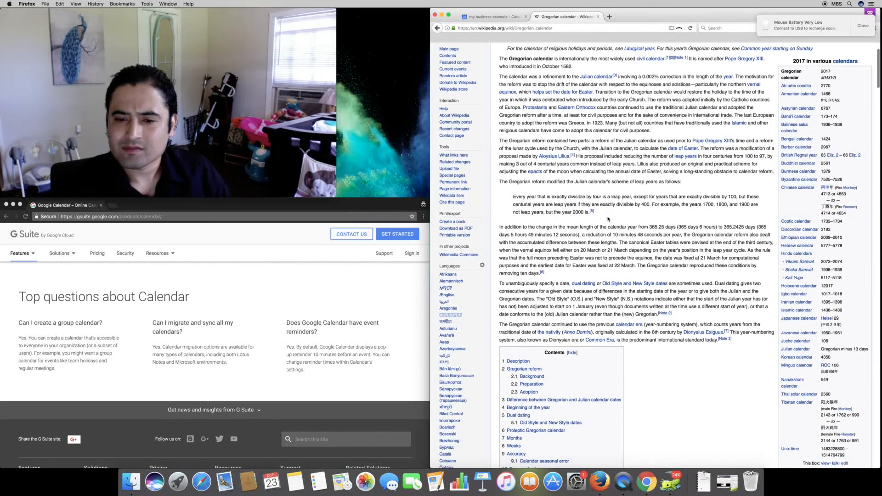
pyautogui.scroll(-3)
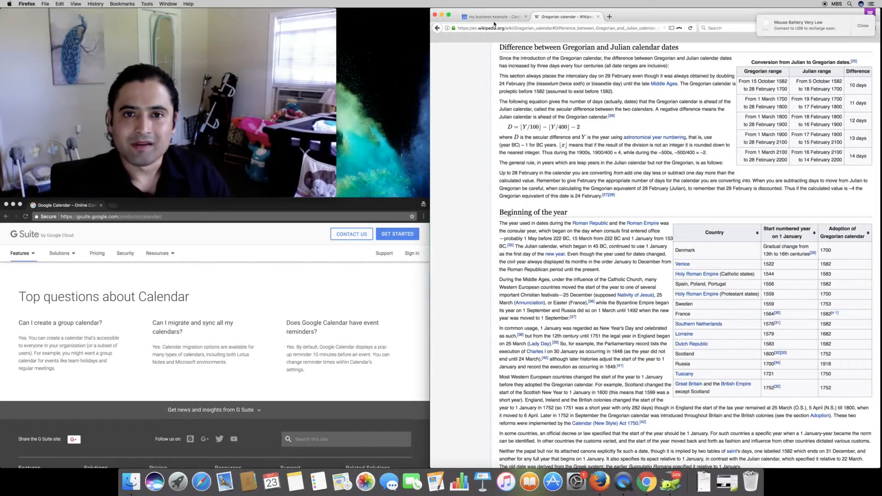
pyautogui.click(492, 16)
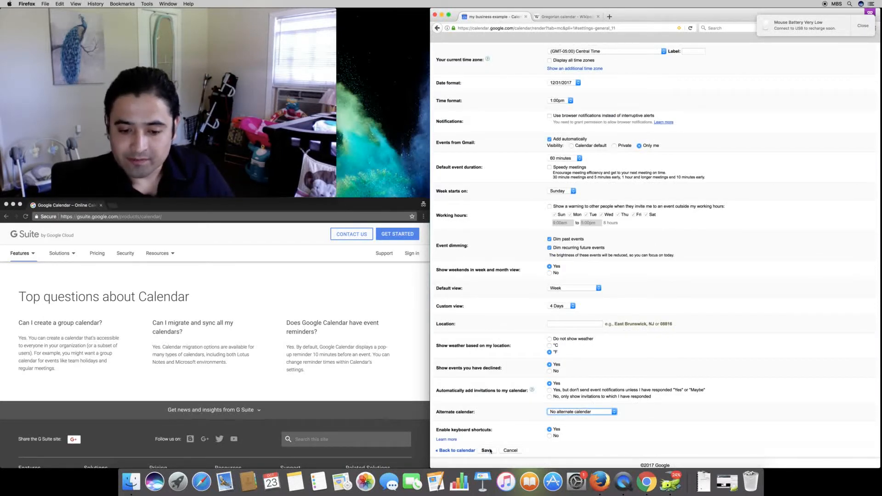
# Save the calendar settings and try the Week and Day views.
pyautogui.click(485, 450)
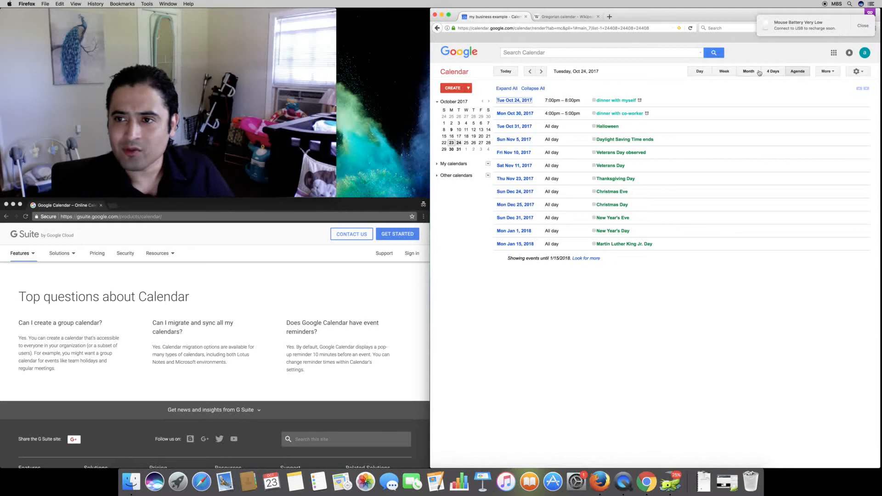
pyautogui.click(699, 70)
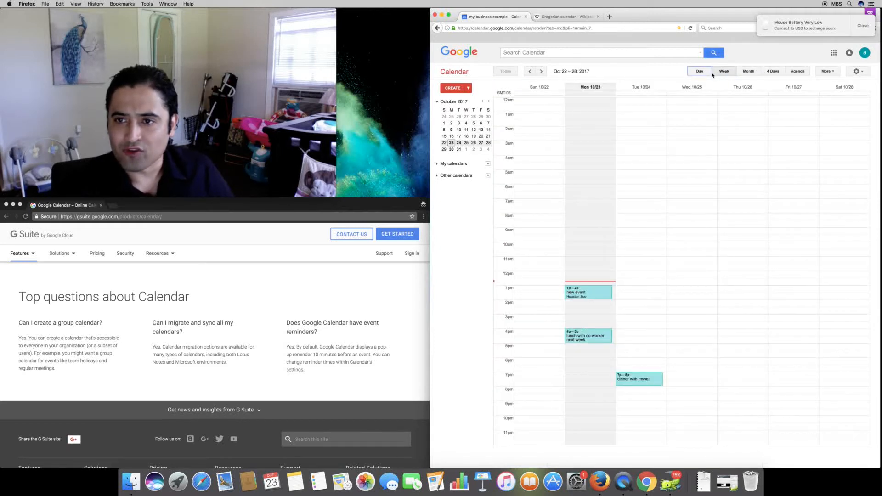
pyautogui.click(699, 71)
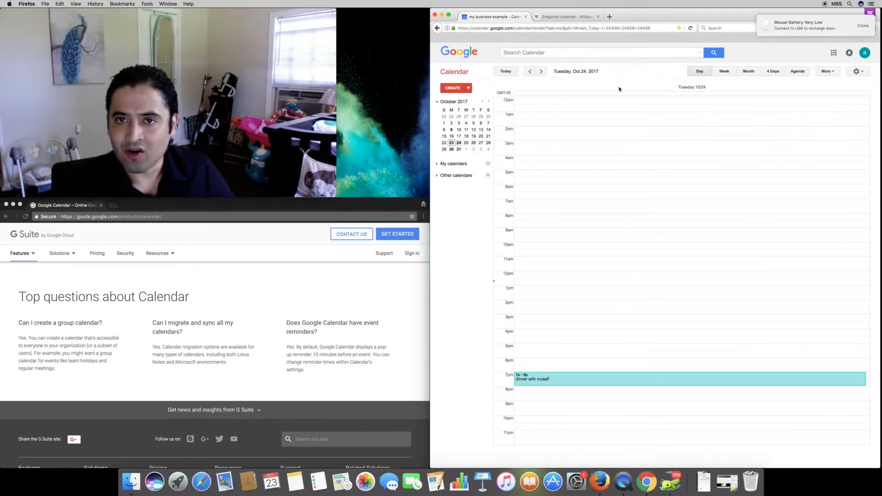
# Show the agenda list starting January 15, 2018, with My calendars expanded.
pyautogui.click(797, 71)
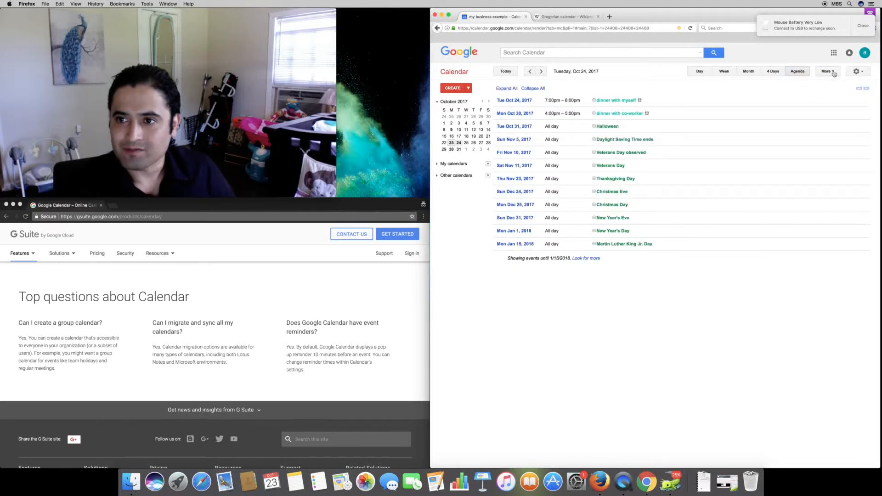
pyautogui.click(826, 71)
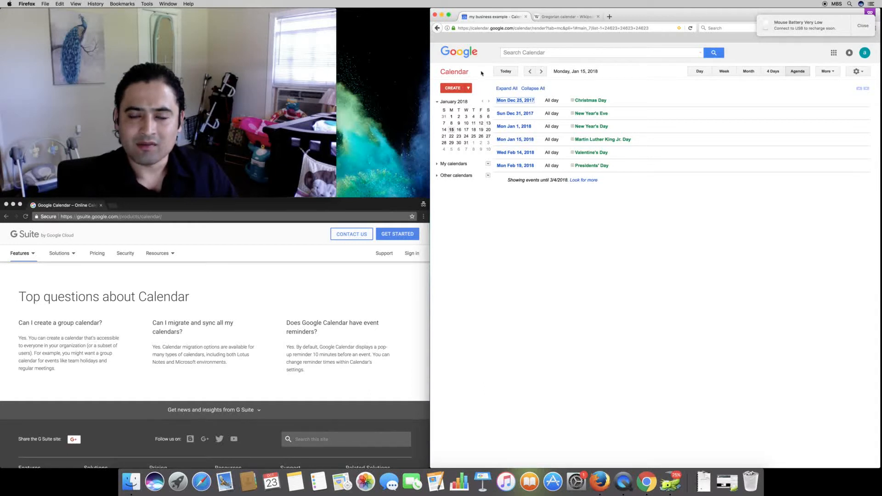
pyautogui.click(453, 163)
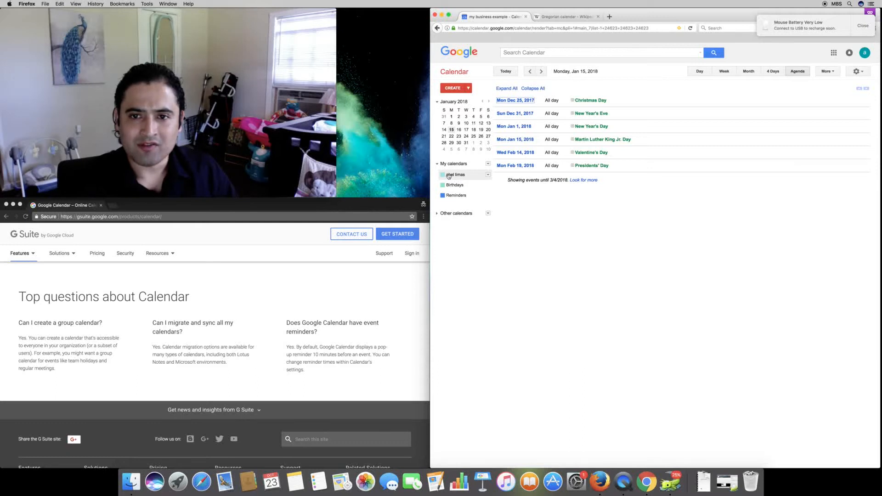
# Display only the personal calendar's events, then expand and collapse all event details.
pyautogui.click(444, 175)
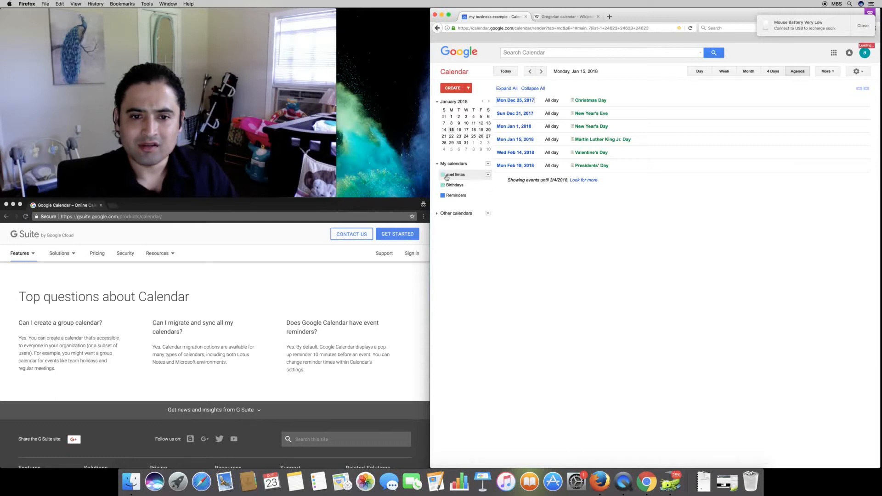
pyautogui.click(488, 175)
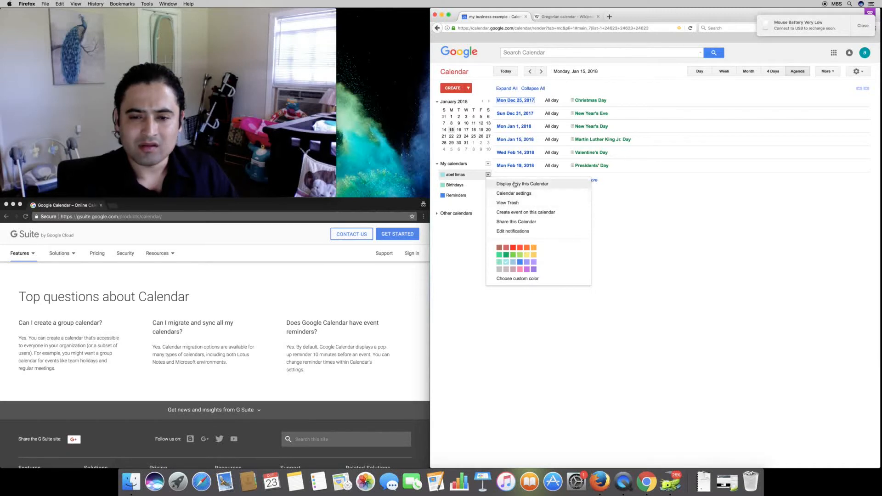
pyautogui.click(522, 184)
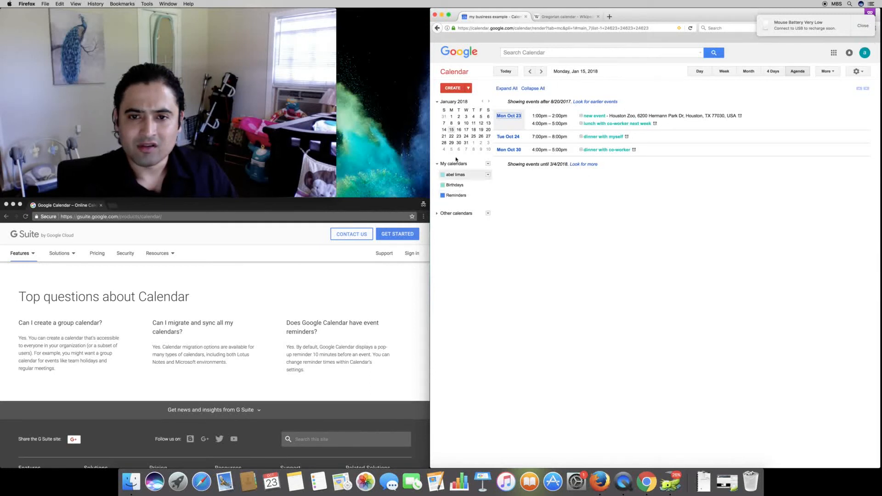
pyautogui.click(505, 88)
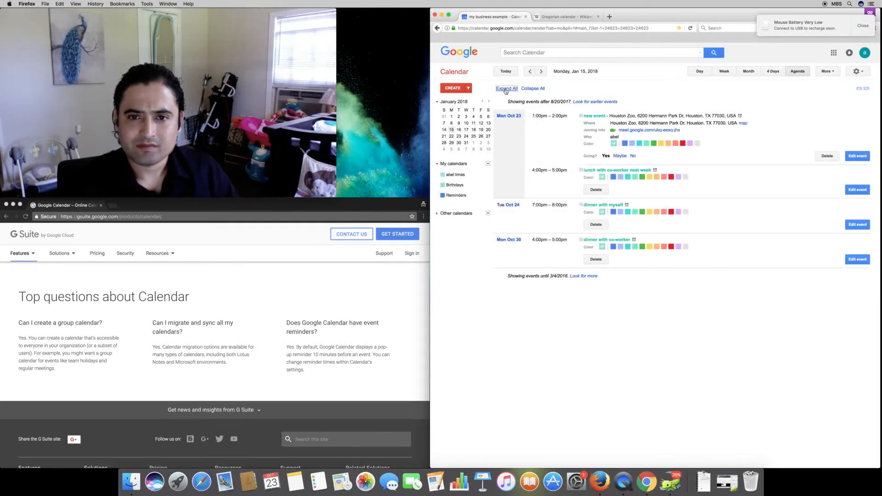
pyautogui.click(531, 88)
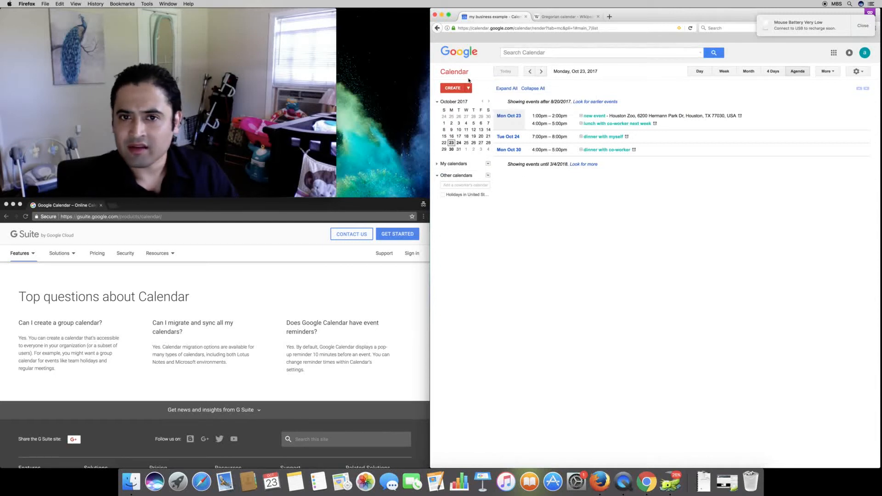
pyautogui.click(529, 71)
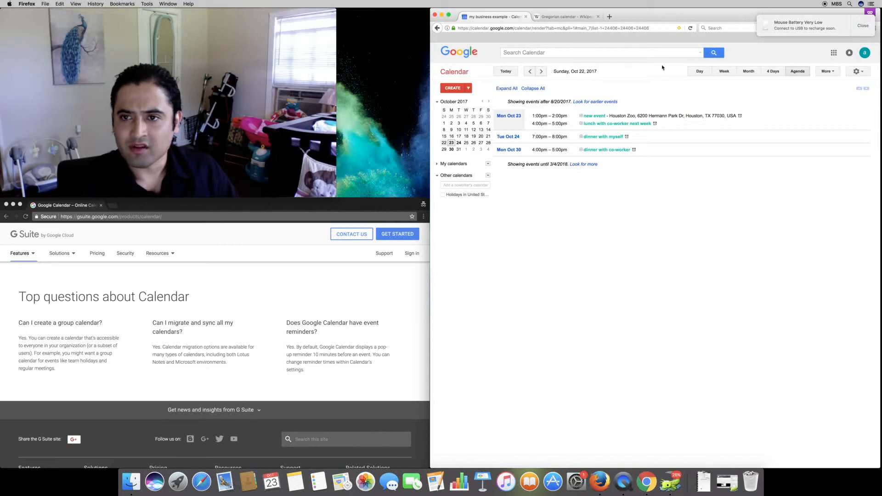
# Search the calendar from Monday Oct 23's day view, go back, and open advanced search options.
pyautogui.click(698, 71)
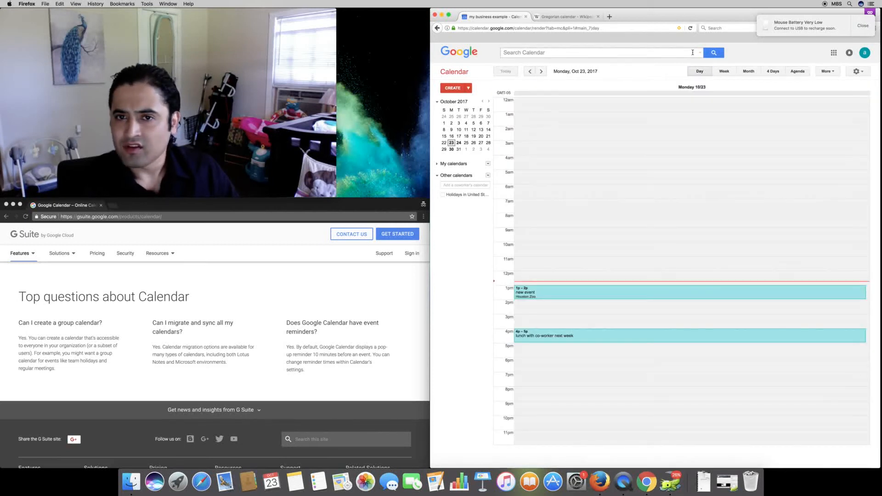
pyautogui.write('event')
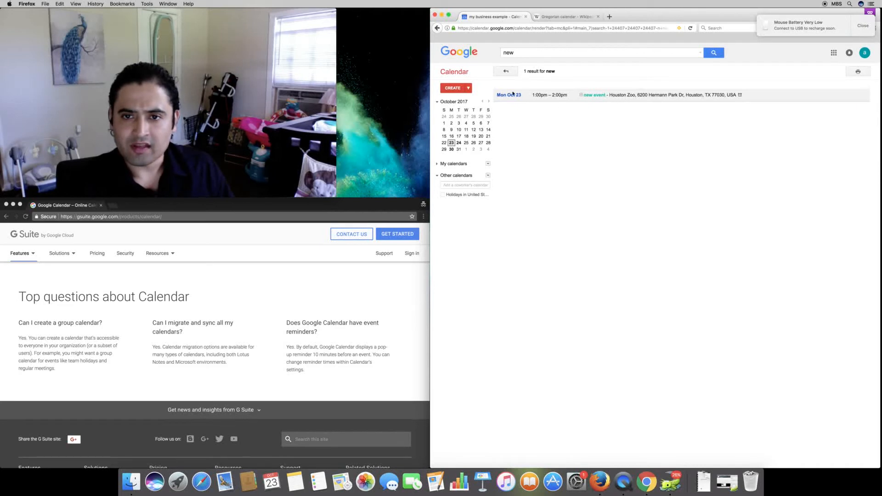
pyautogui.click(508, 95)
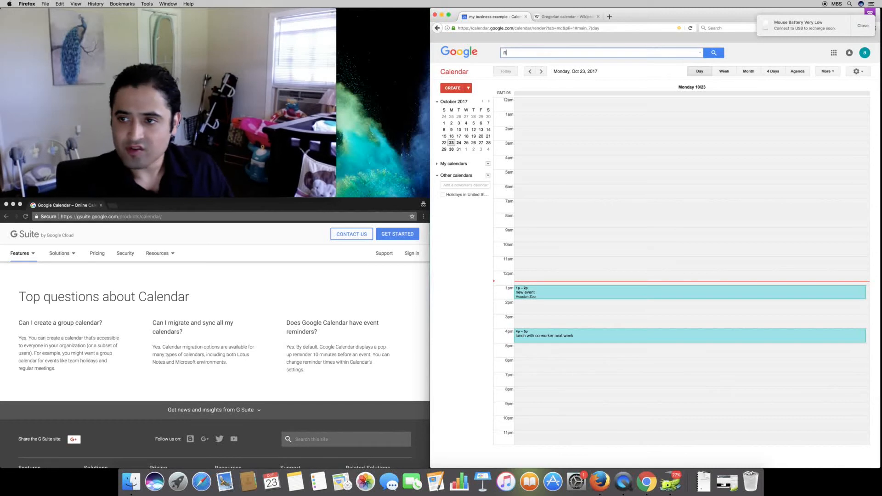
pyautogui.click(713, 53)
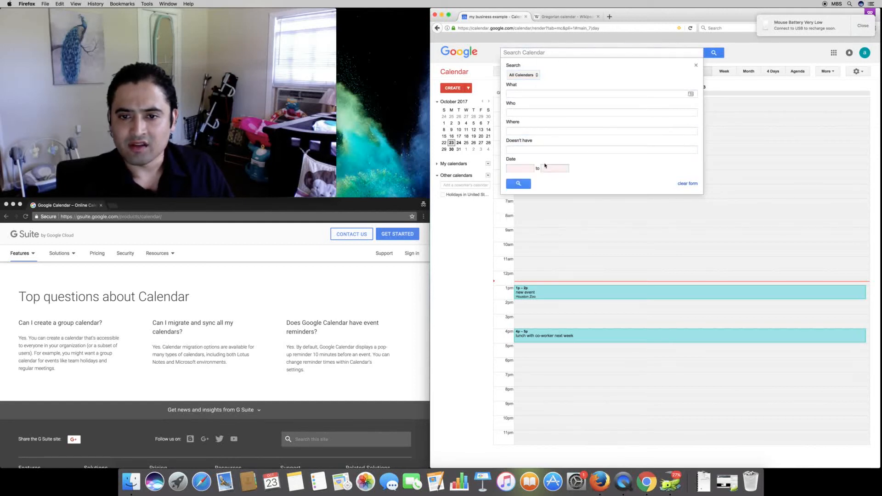
# Search events dated 10/23/2017 to 10/23/2017, then open printing and cancel it.
pyautogui.click(519, 168)
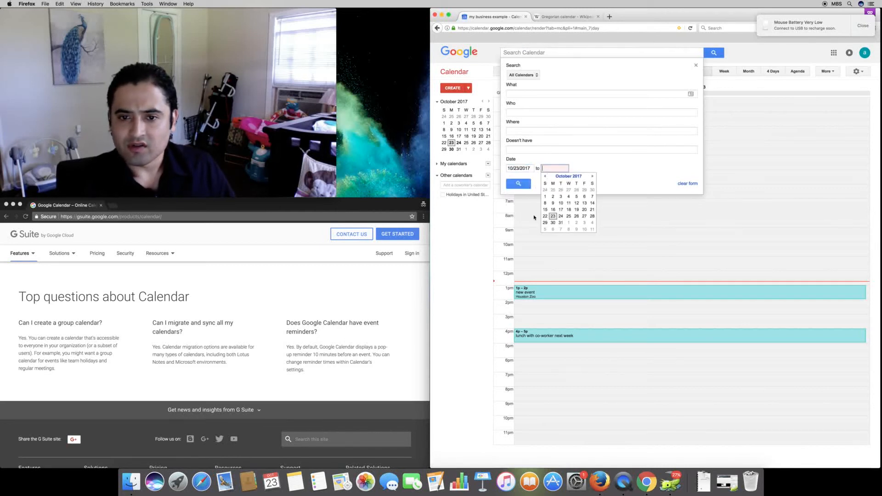
pyautogui.click(518, 184)
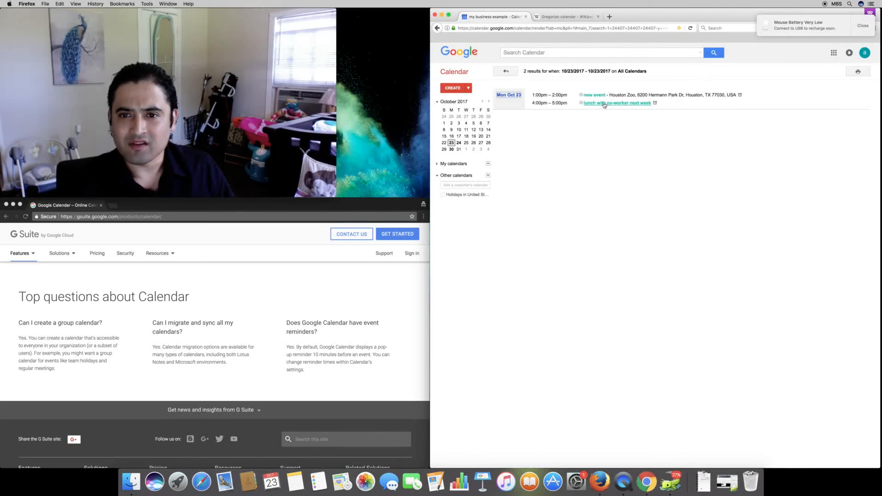
pyautogui.moveTo(617, 103)
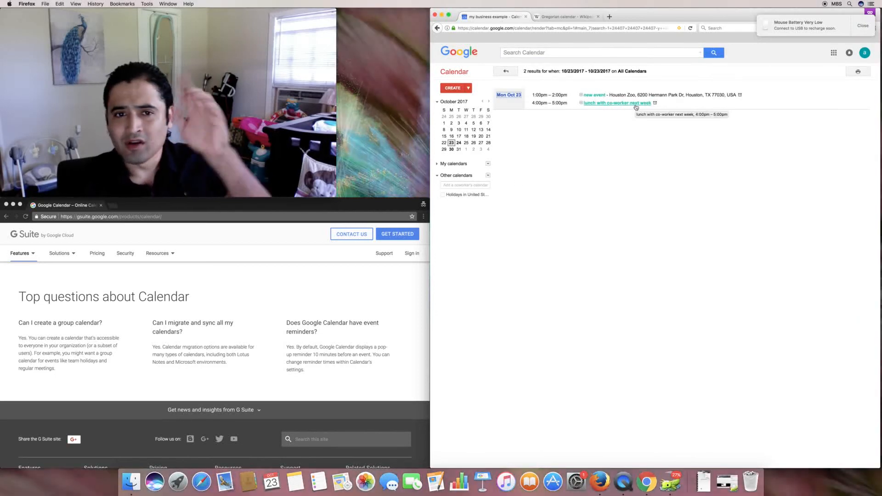
pyautogui.click(466, 87)
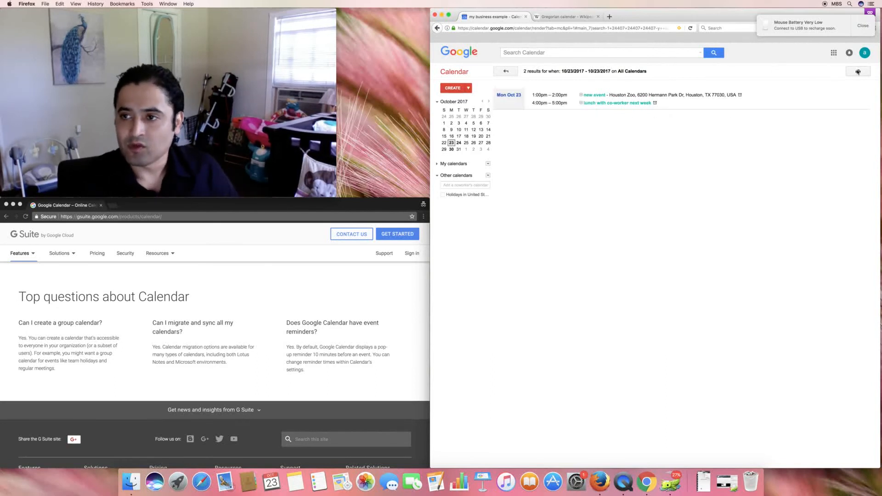
pyautogui.click(857, 71)
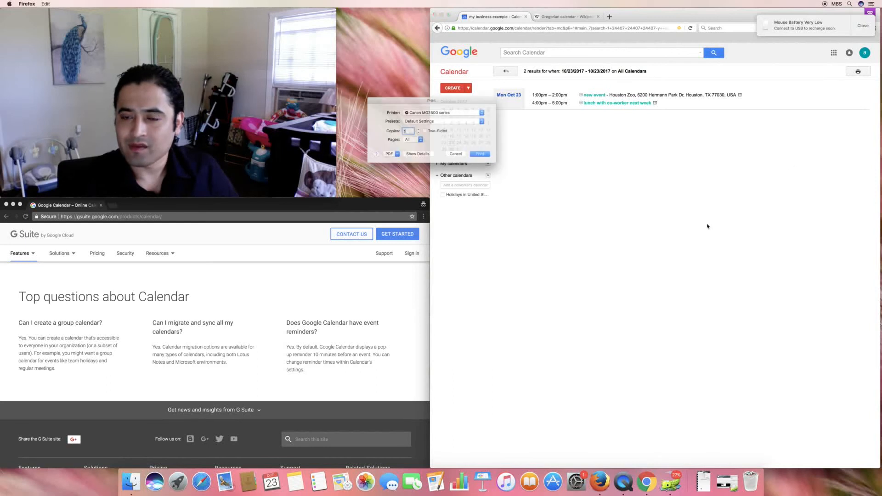
pyautogui.click(455, 153)
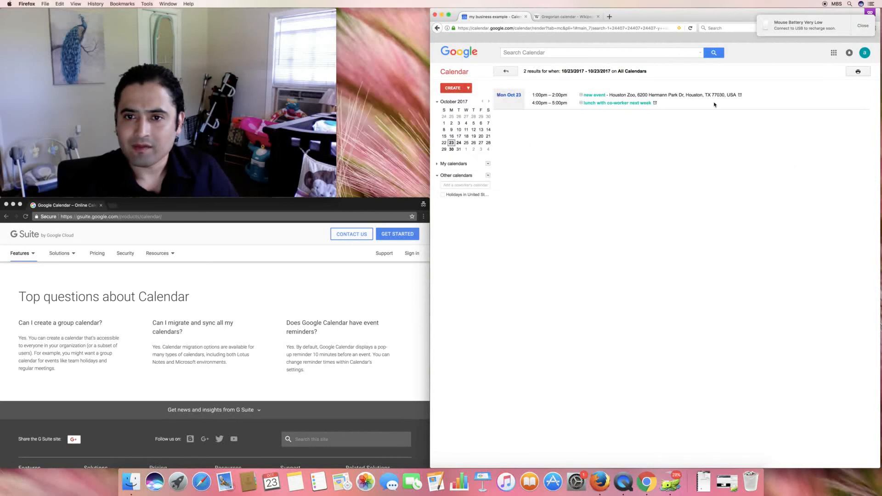